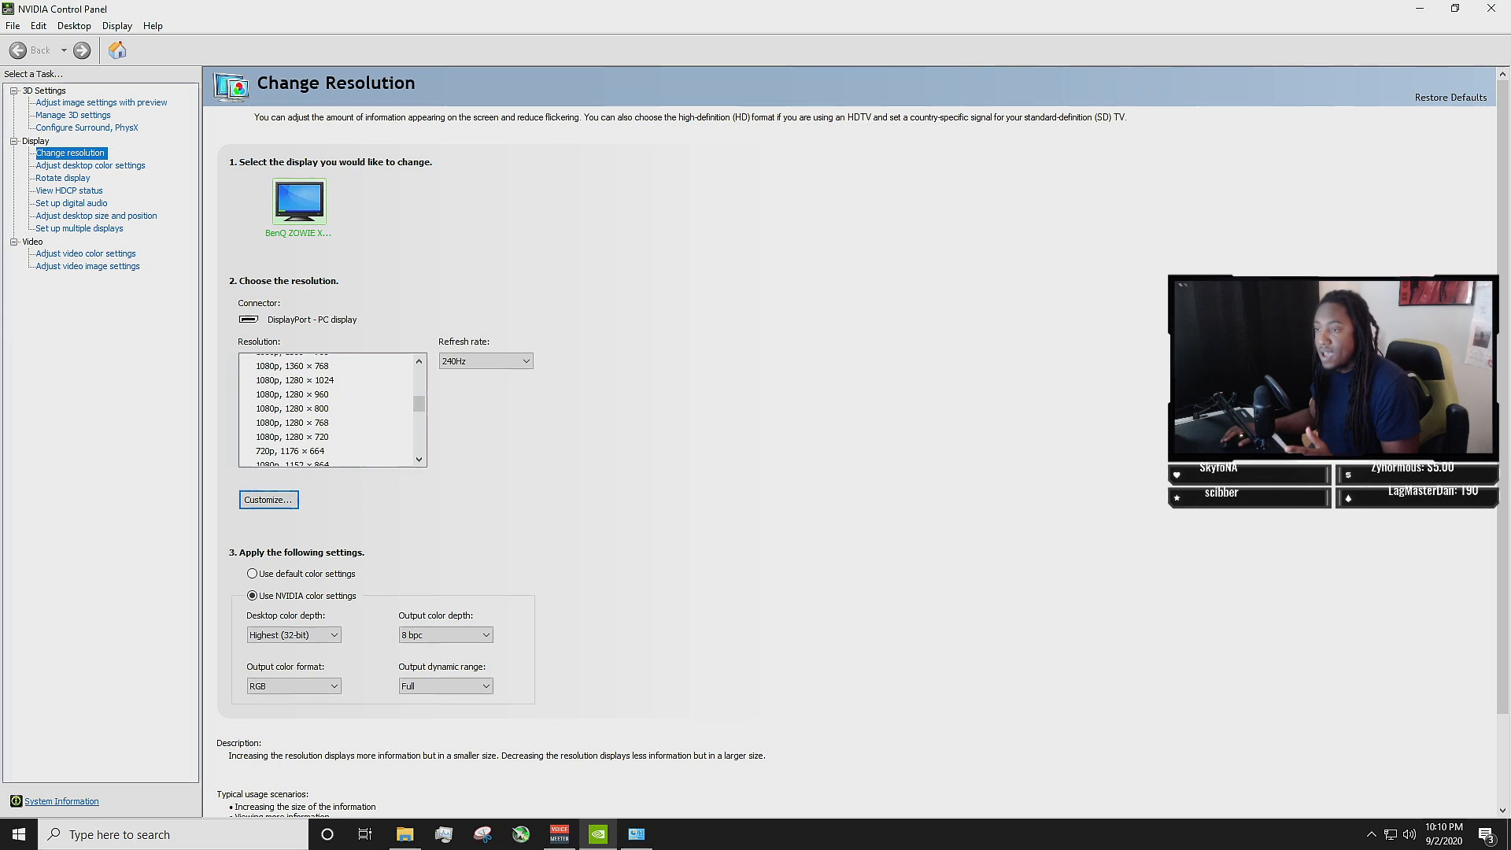
Keep the display at 1920 × 1080 resolution with a 240Hz refresh rate.
click(299, 408)
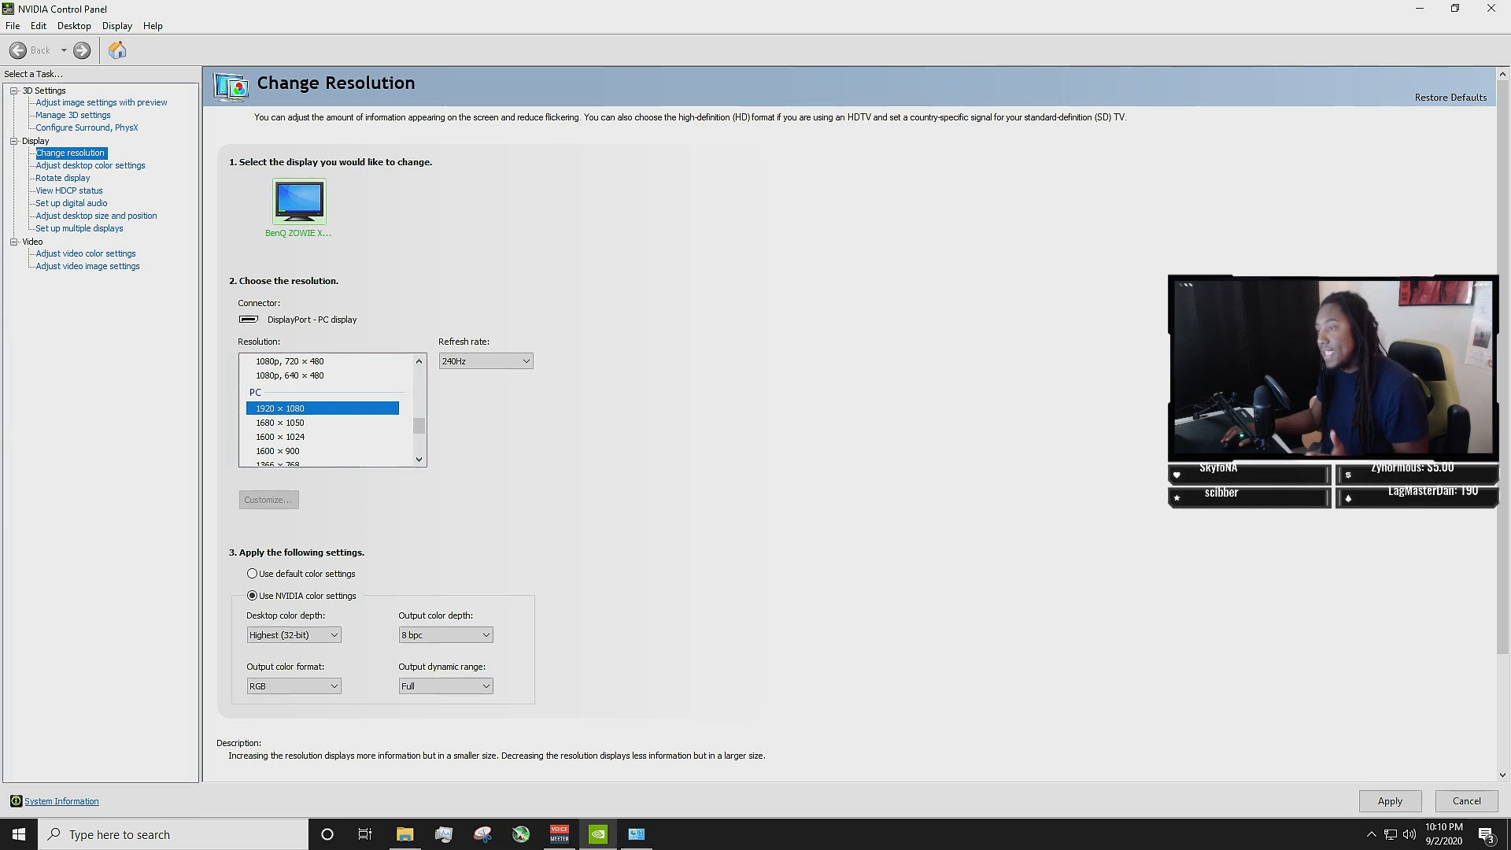
click(526, 360)
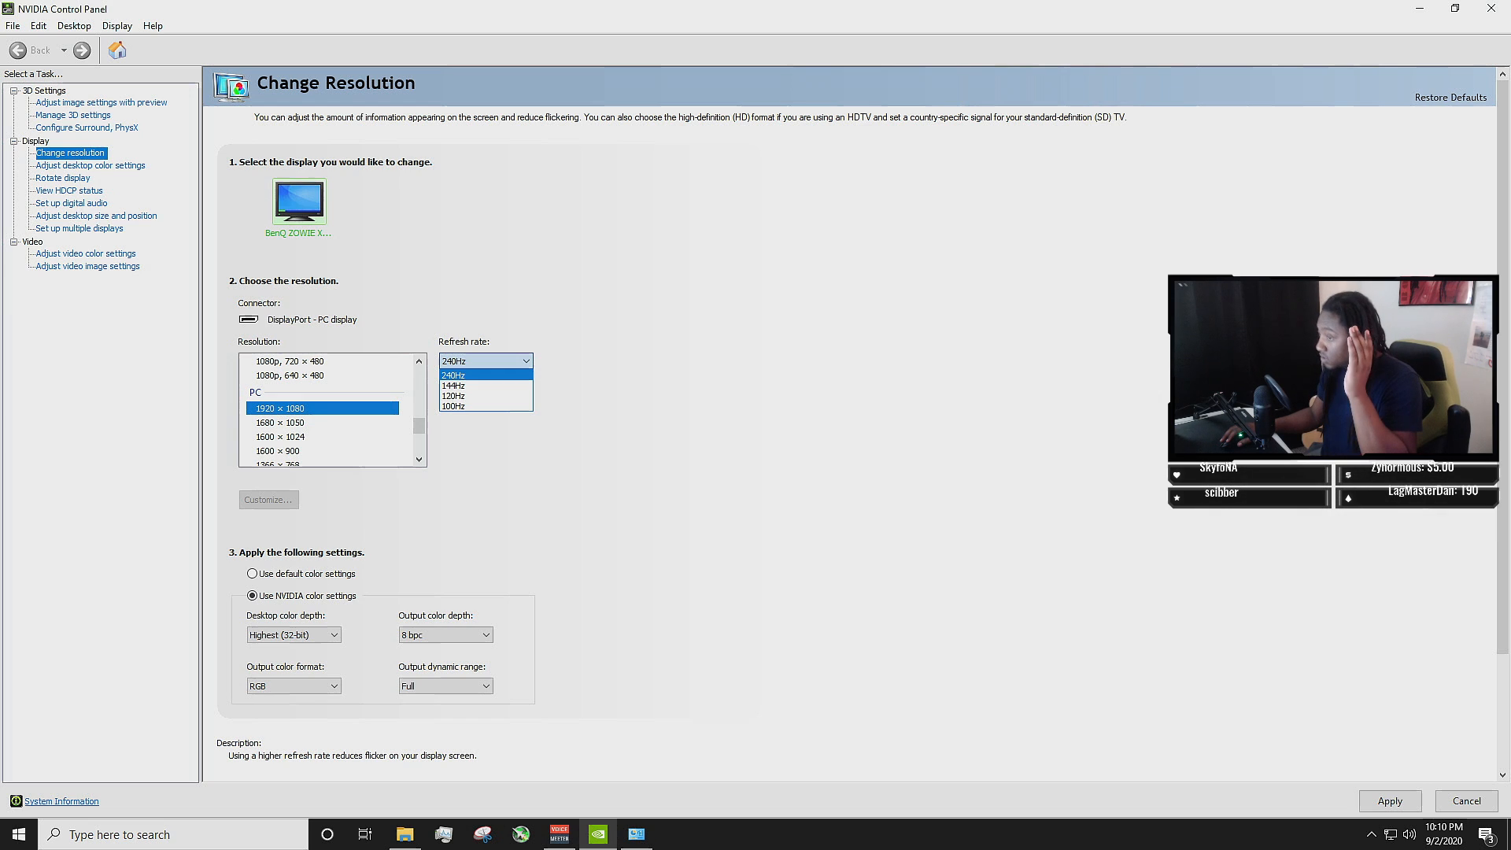
click(453, 374)
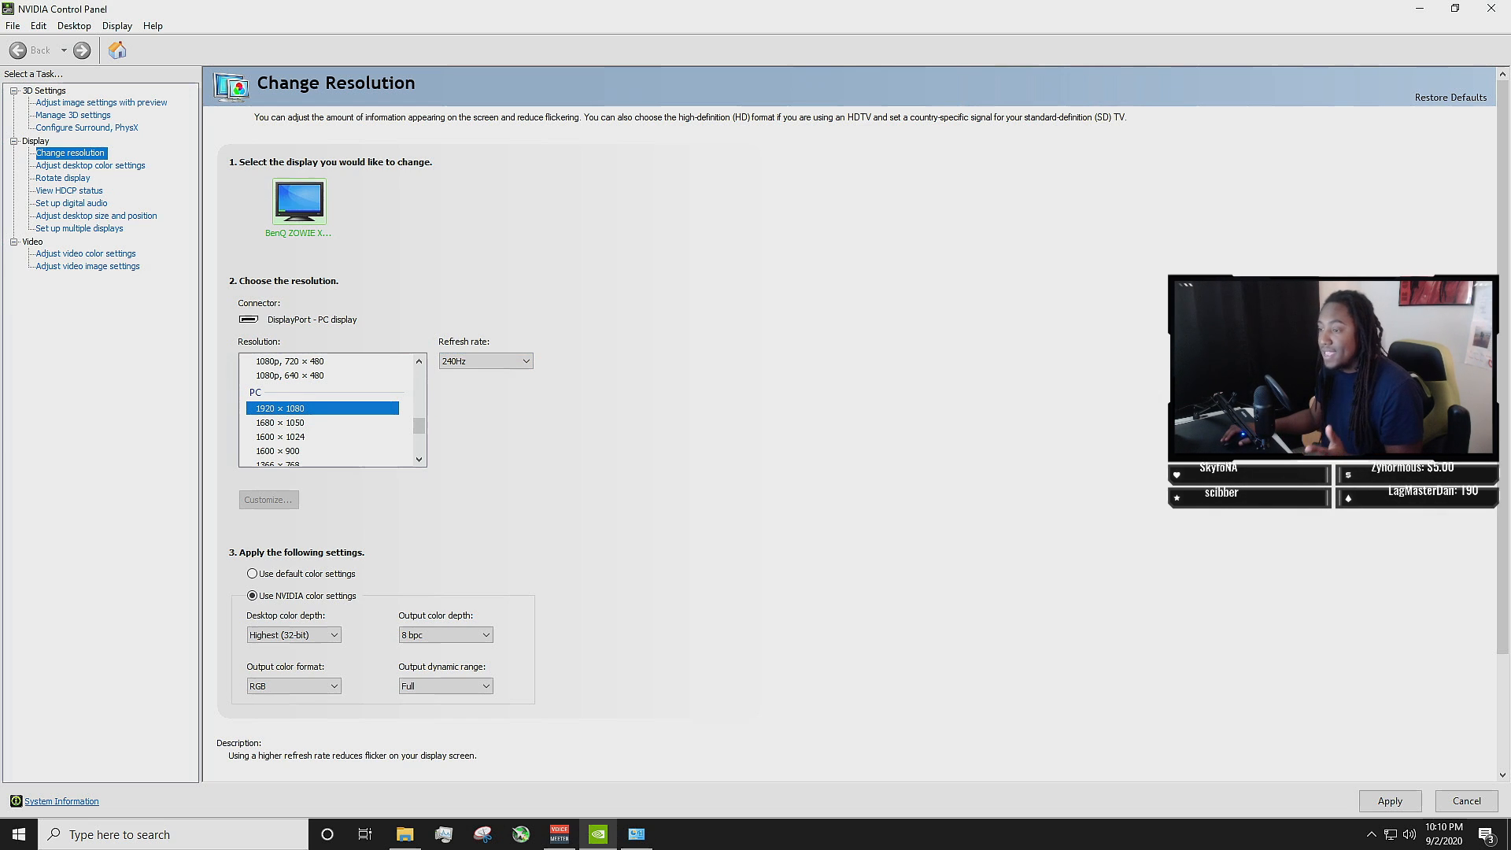
click(1390, 799)
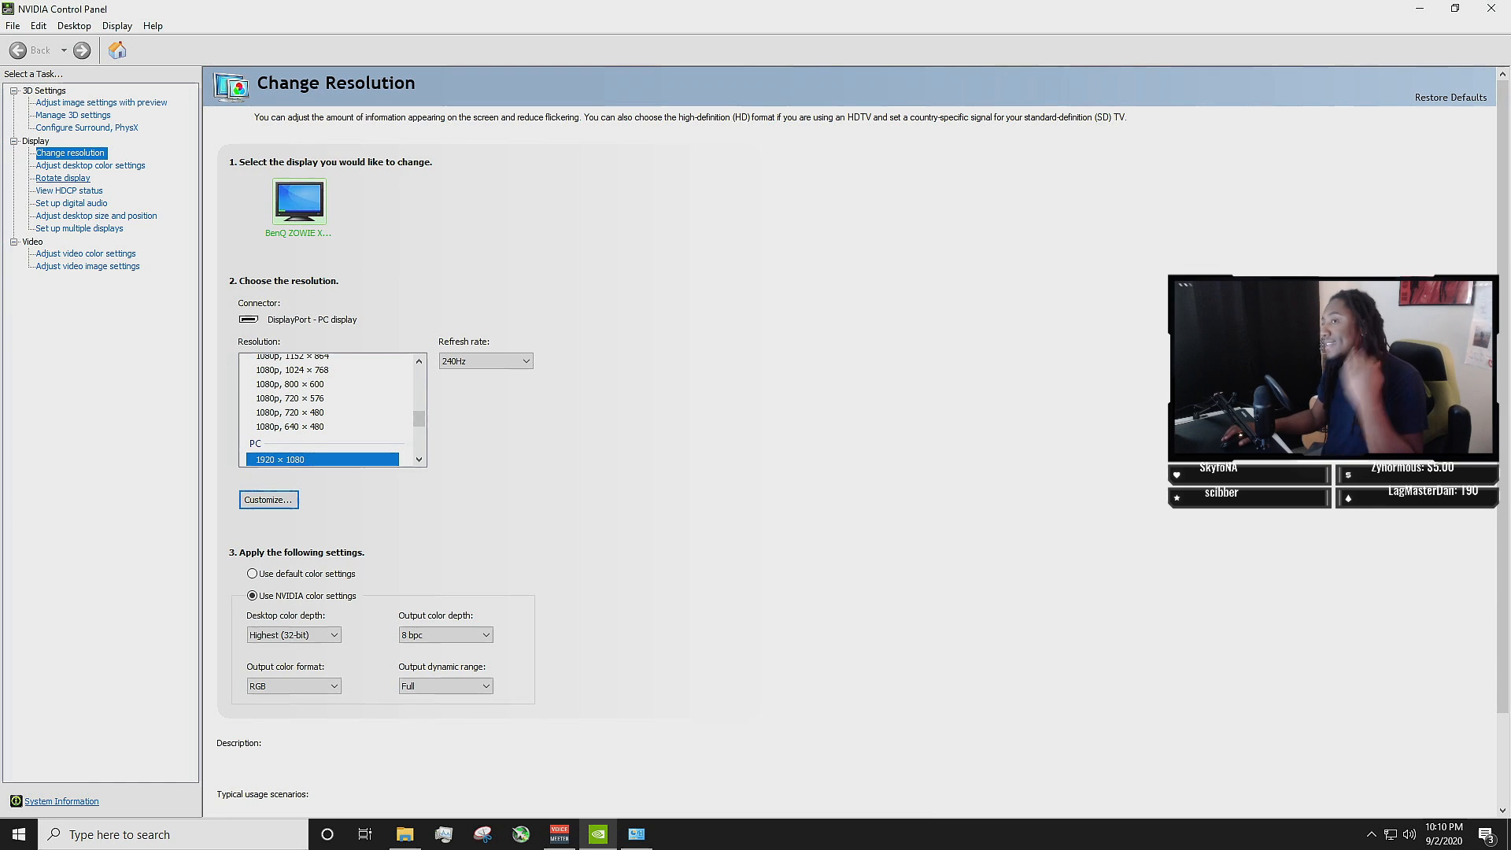
click(59, 115)
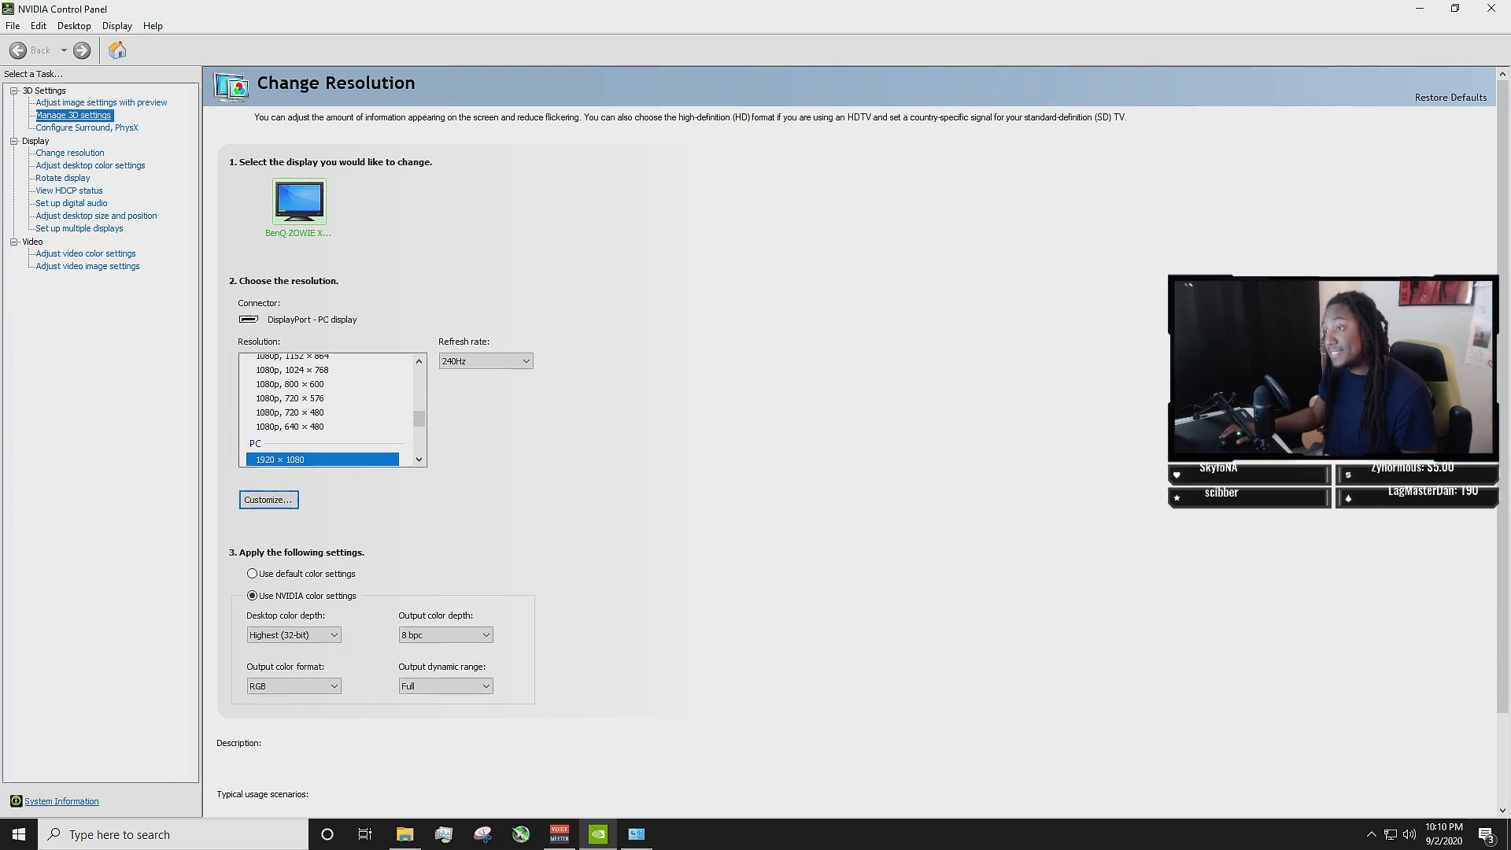
Preview the image settings page, then bring up the Manage 3D Settings global list.
click(107, 102)
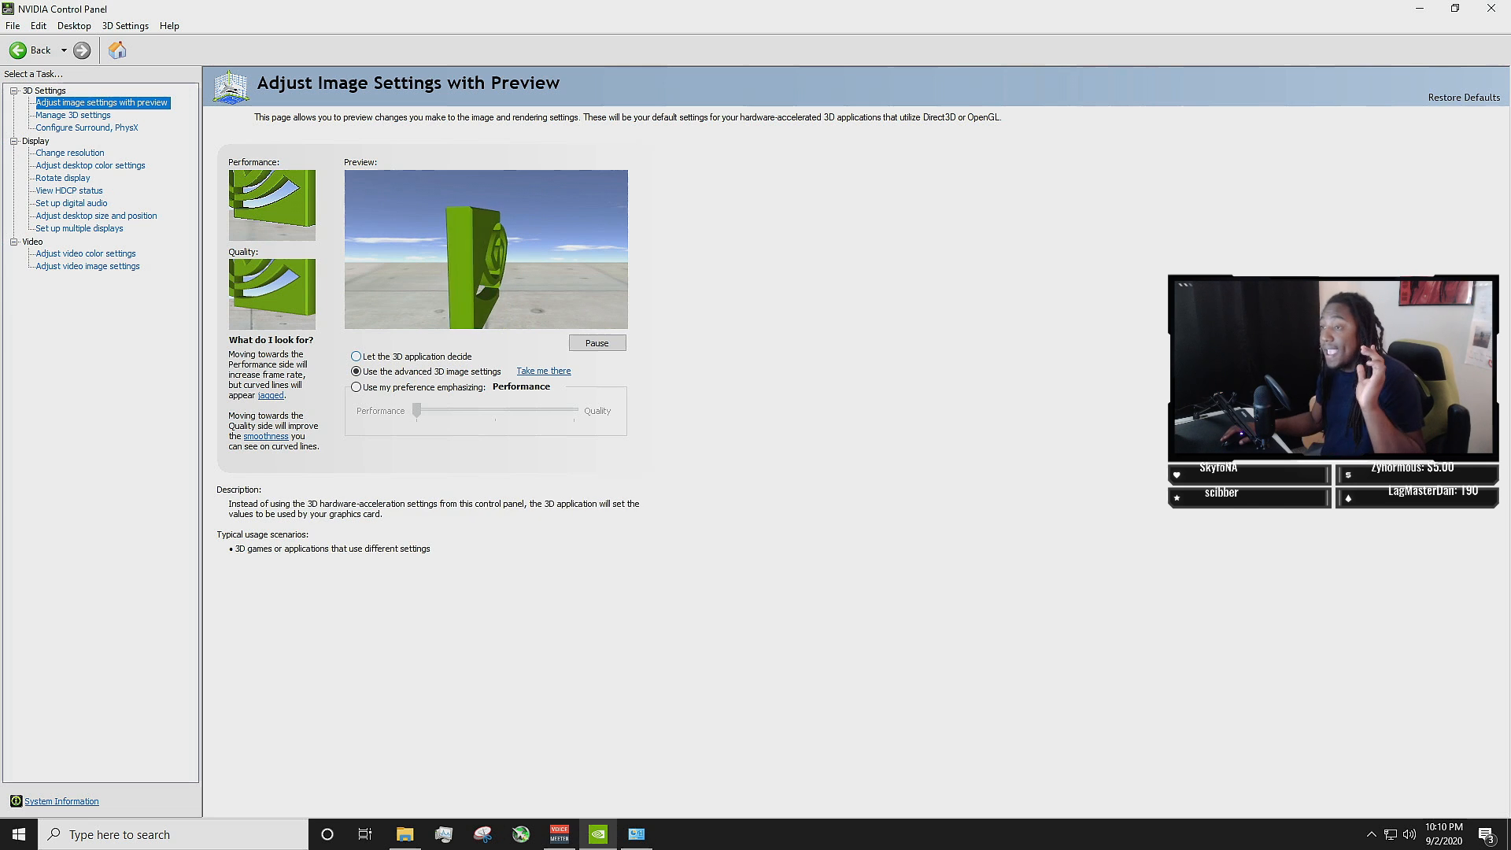
click(356, 372)
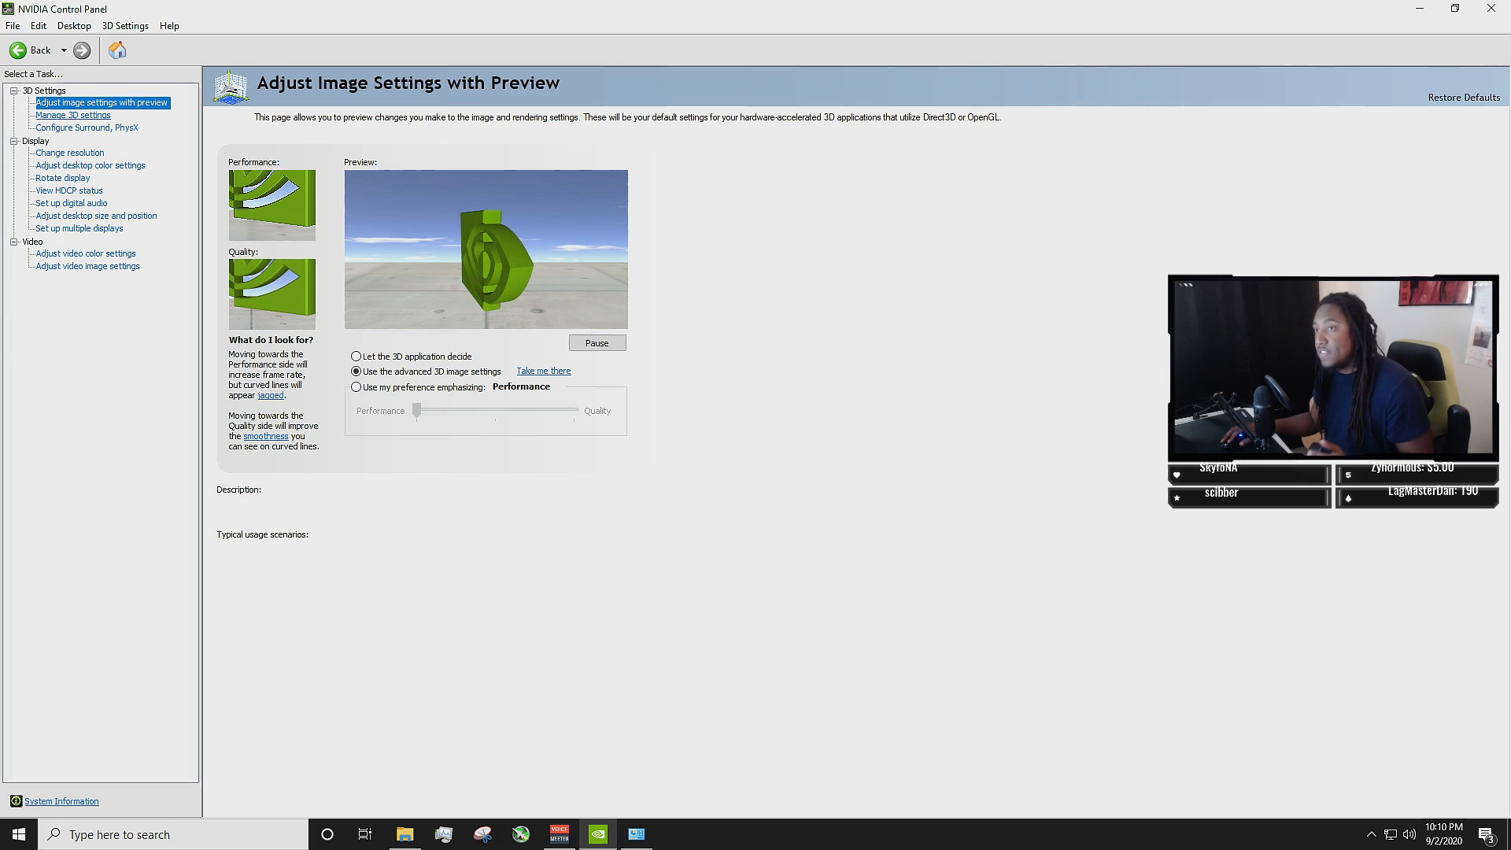
click(76, 115)
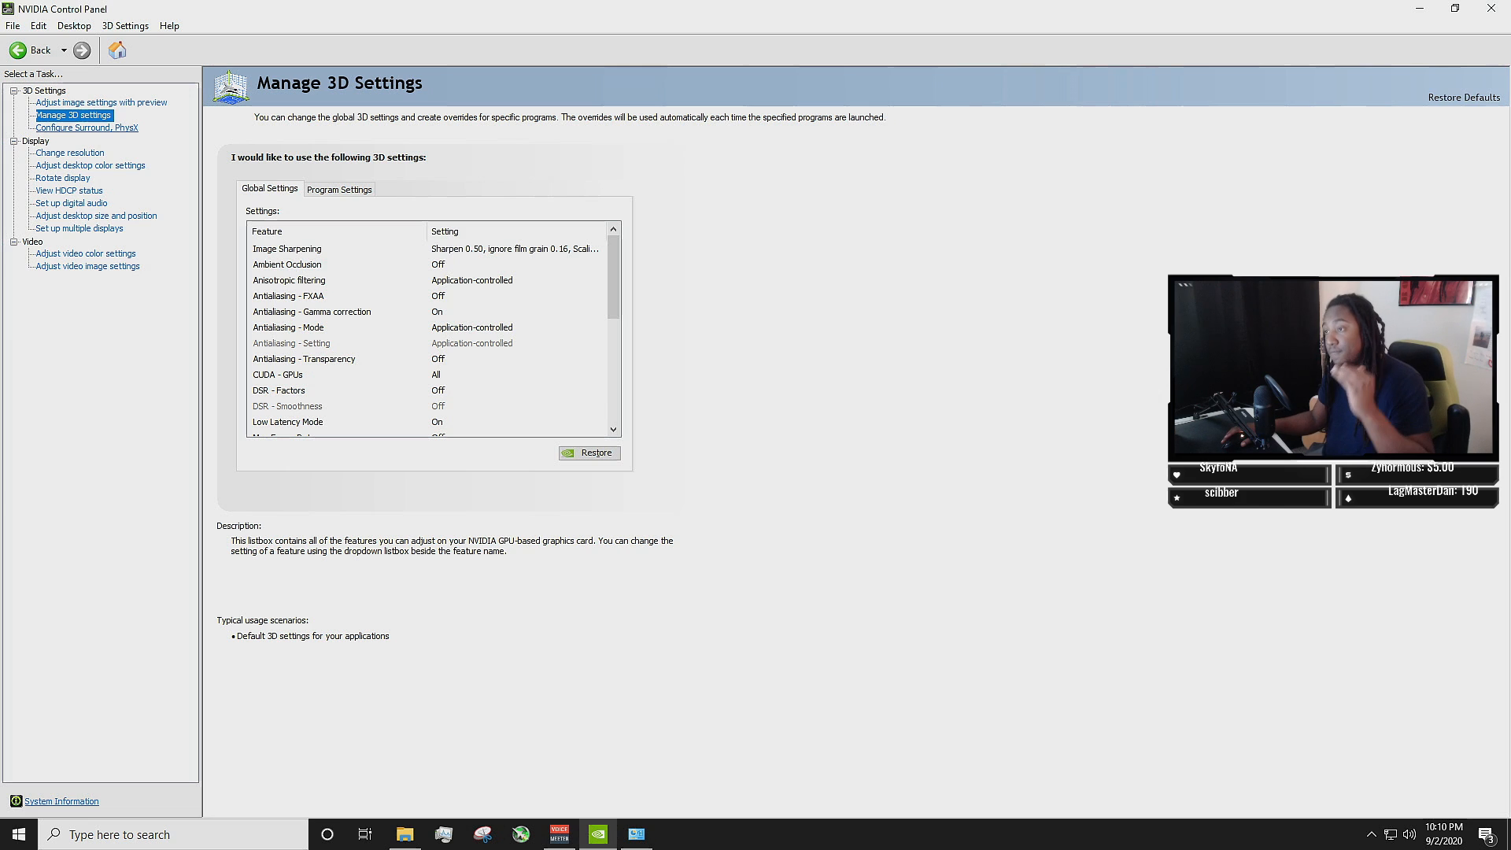
click(287, 265)
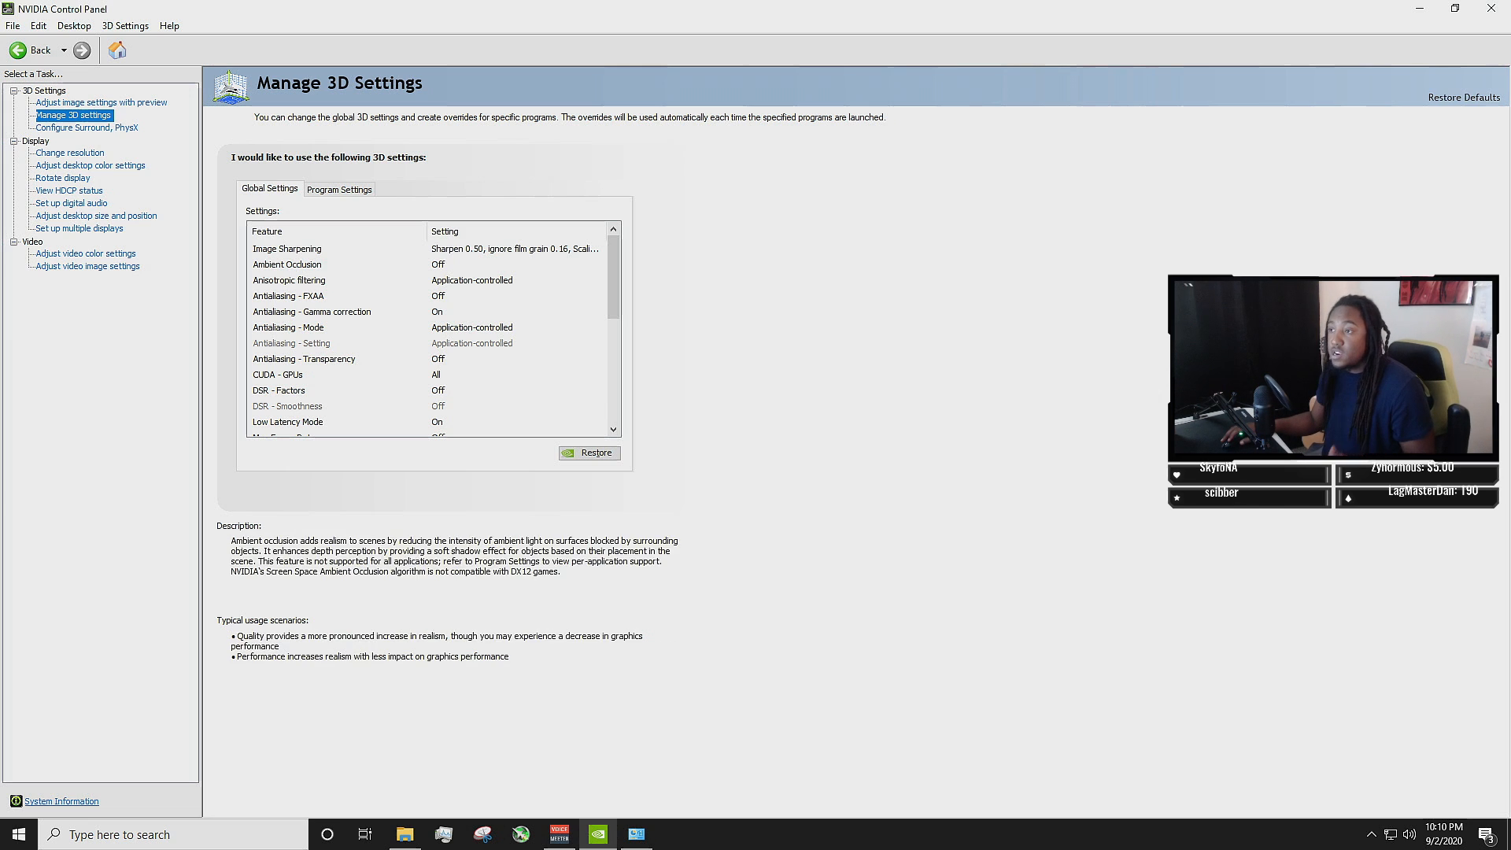
click(287, 249)
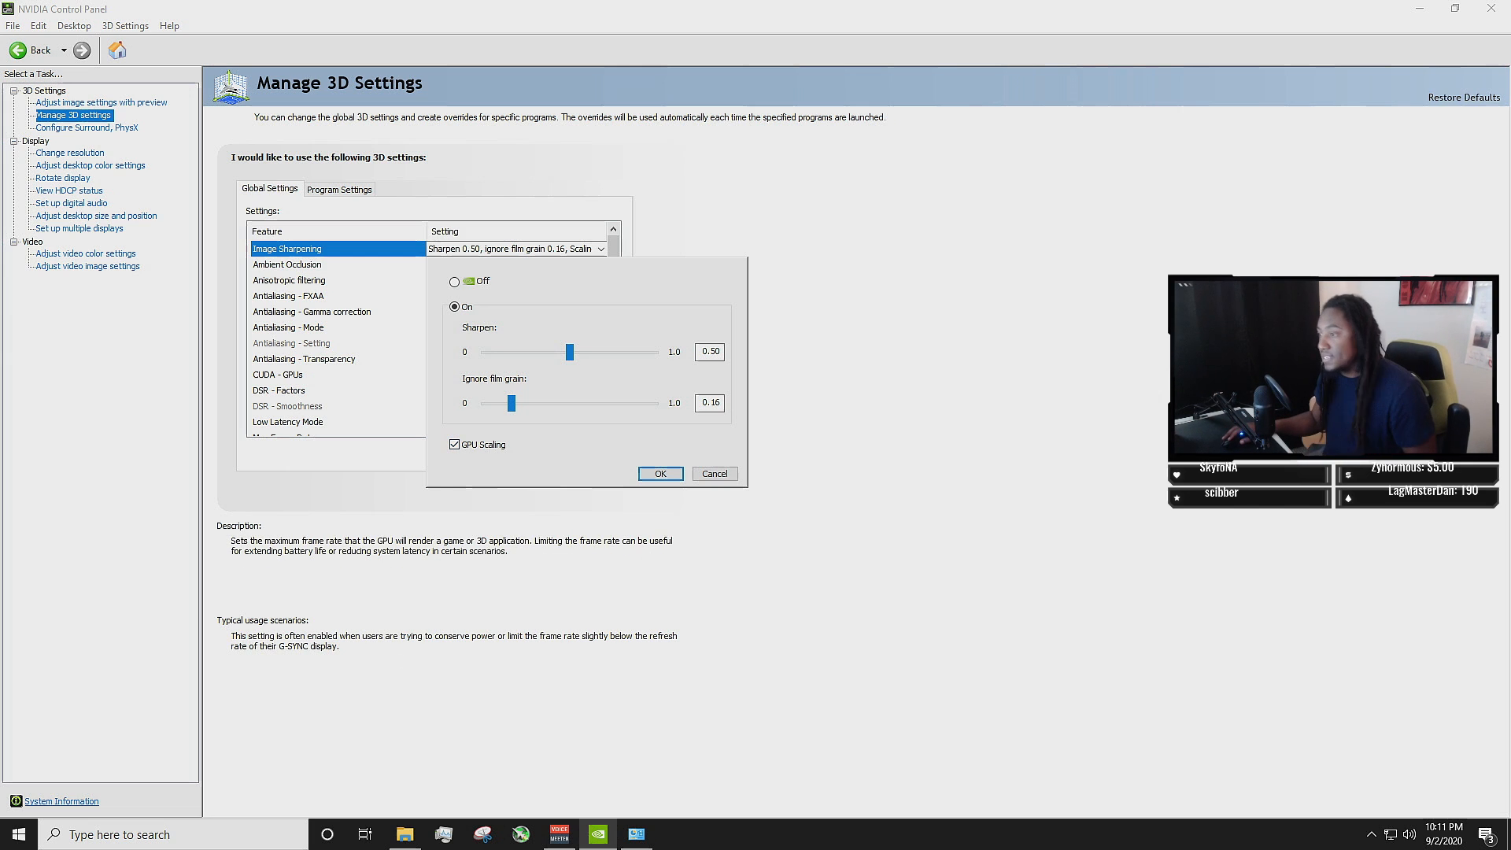
click(661, 472)
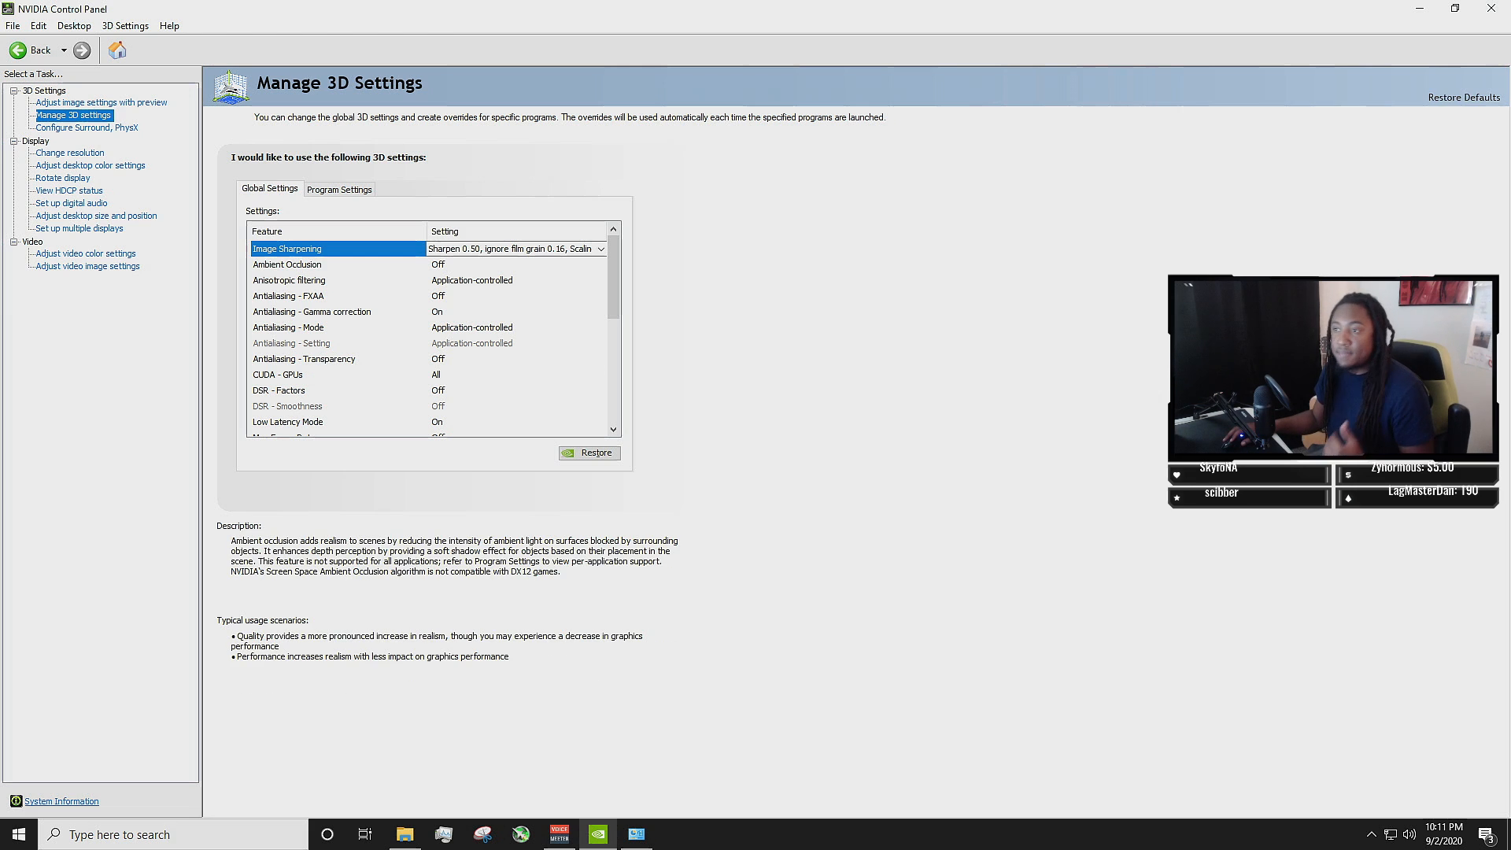
click(286, 265)
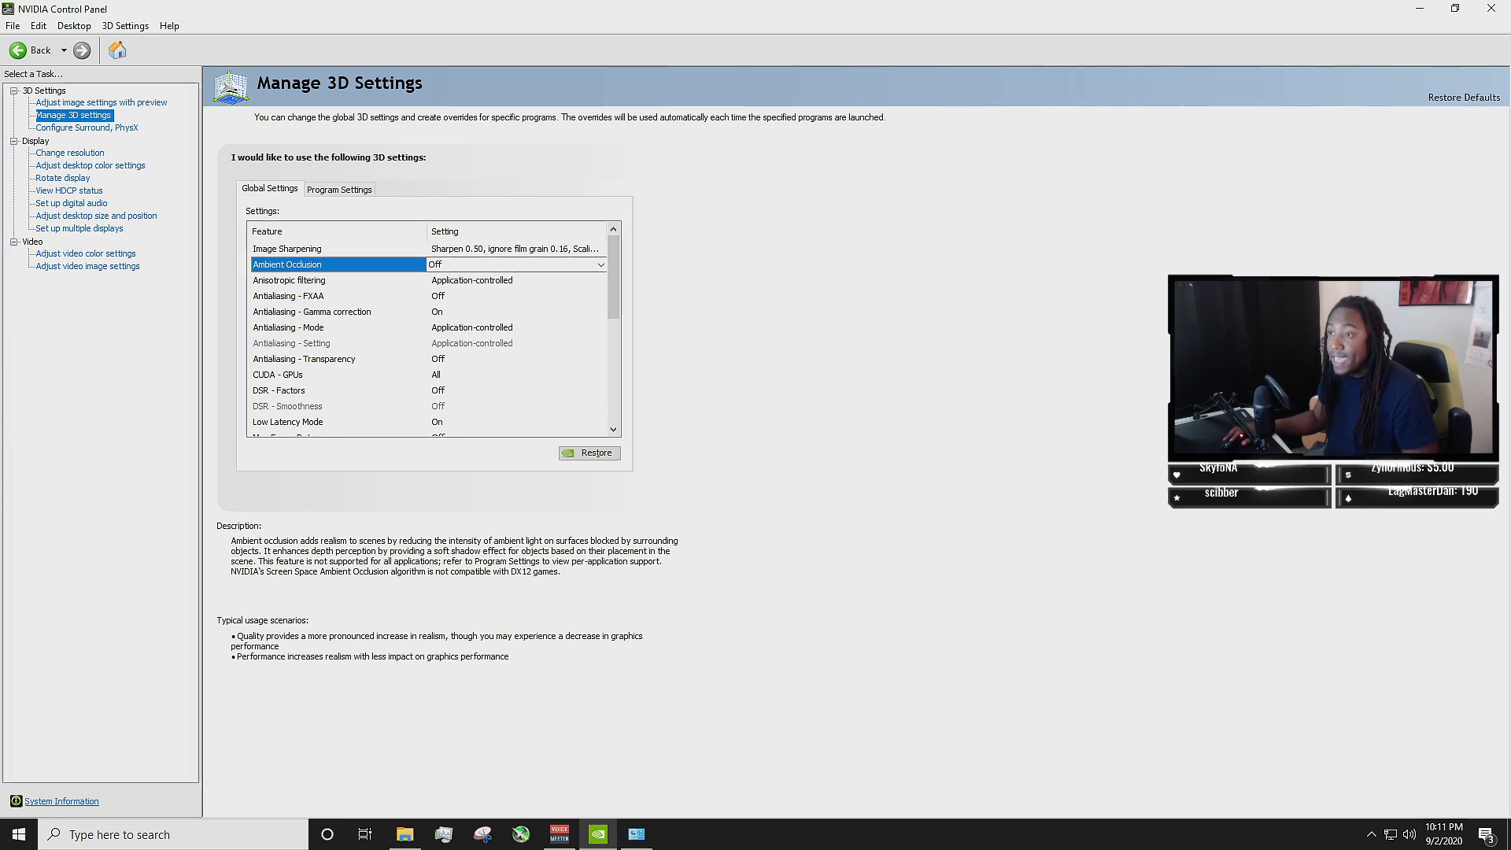
click(290, 280)
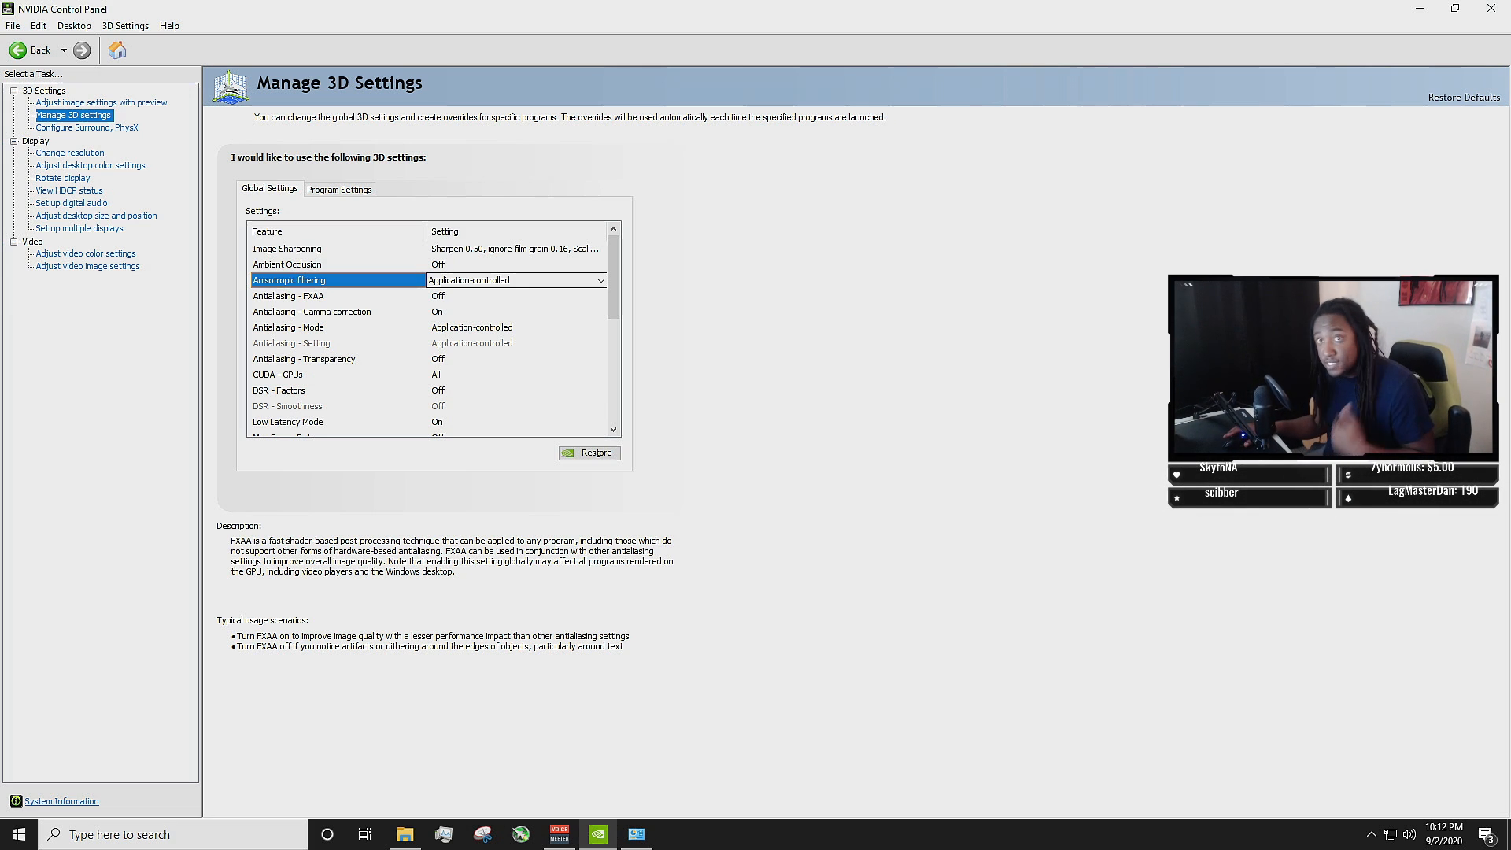
click(290, 281)
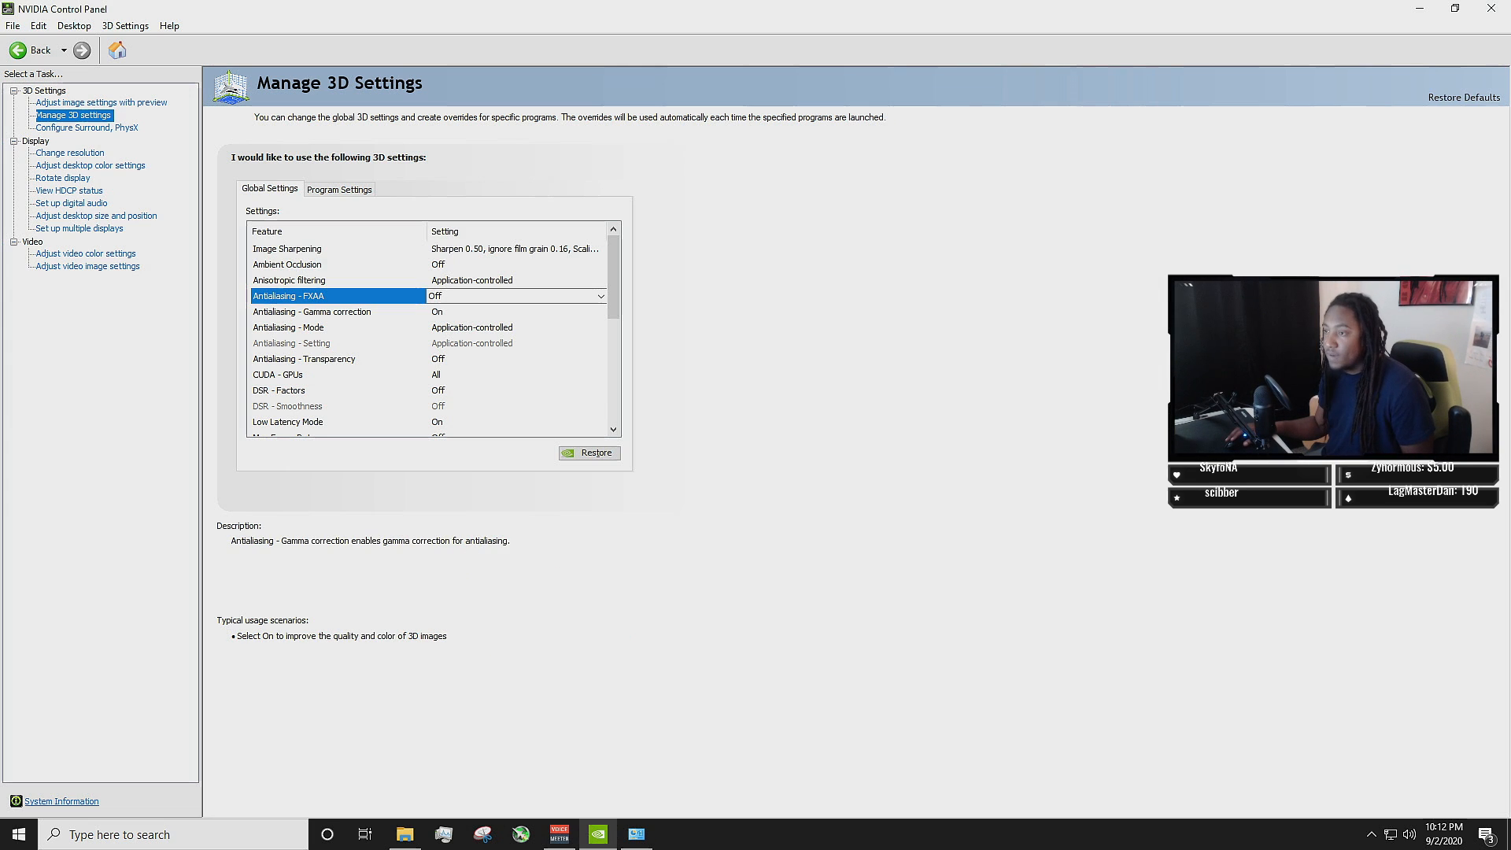
click(312, 312)
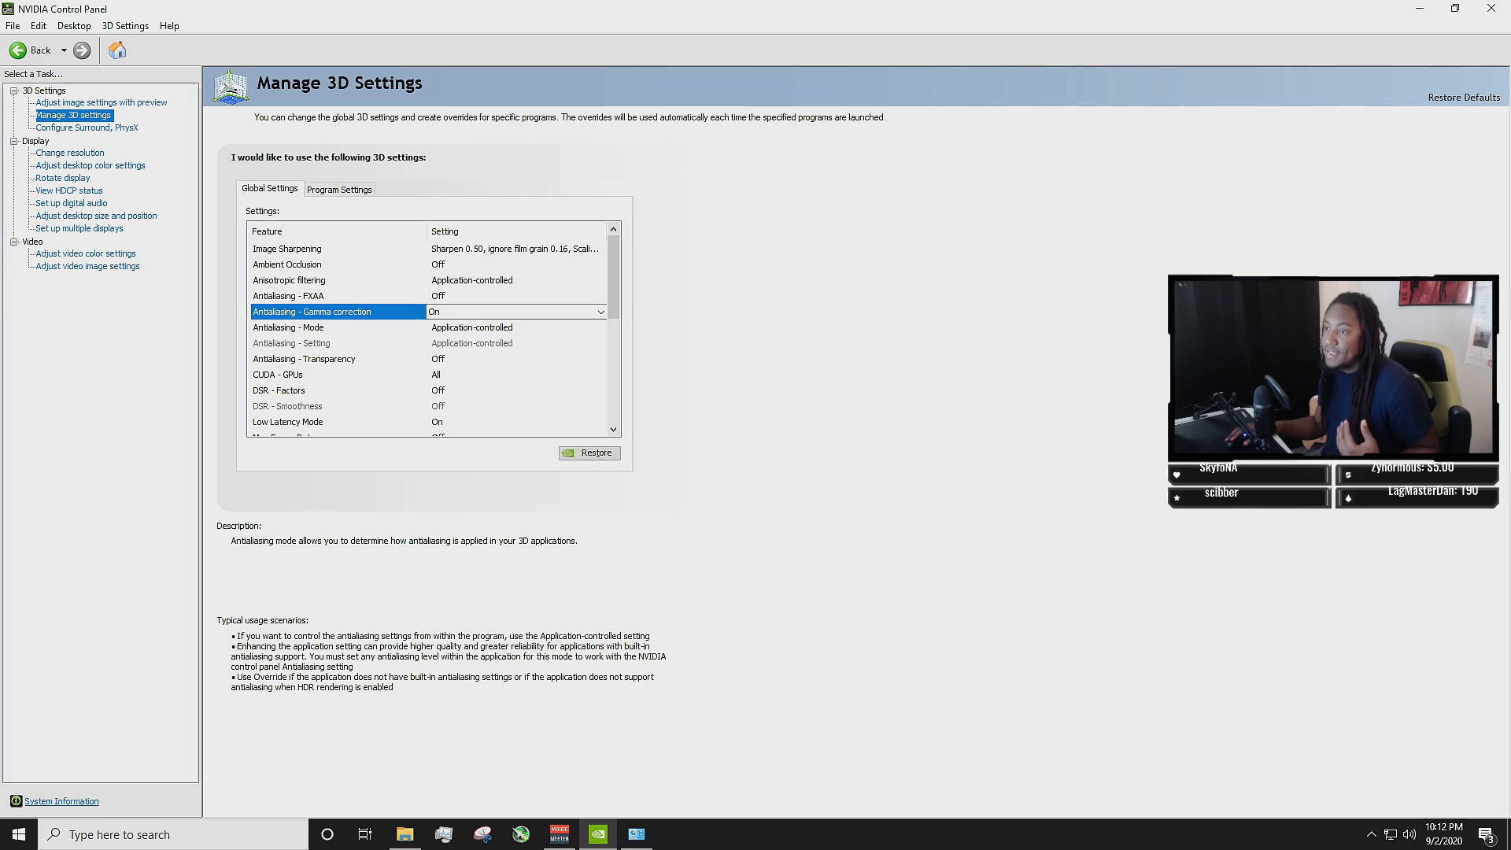
click(288, 327)
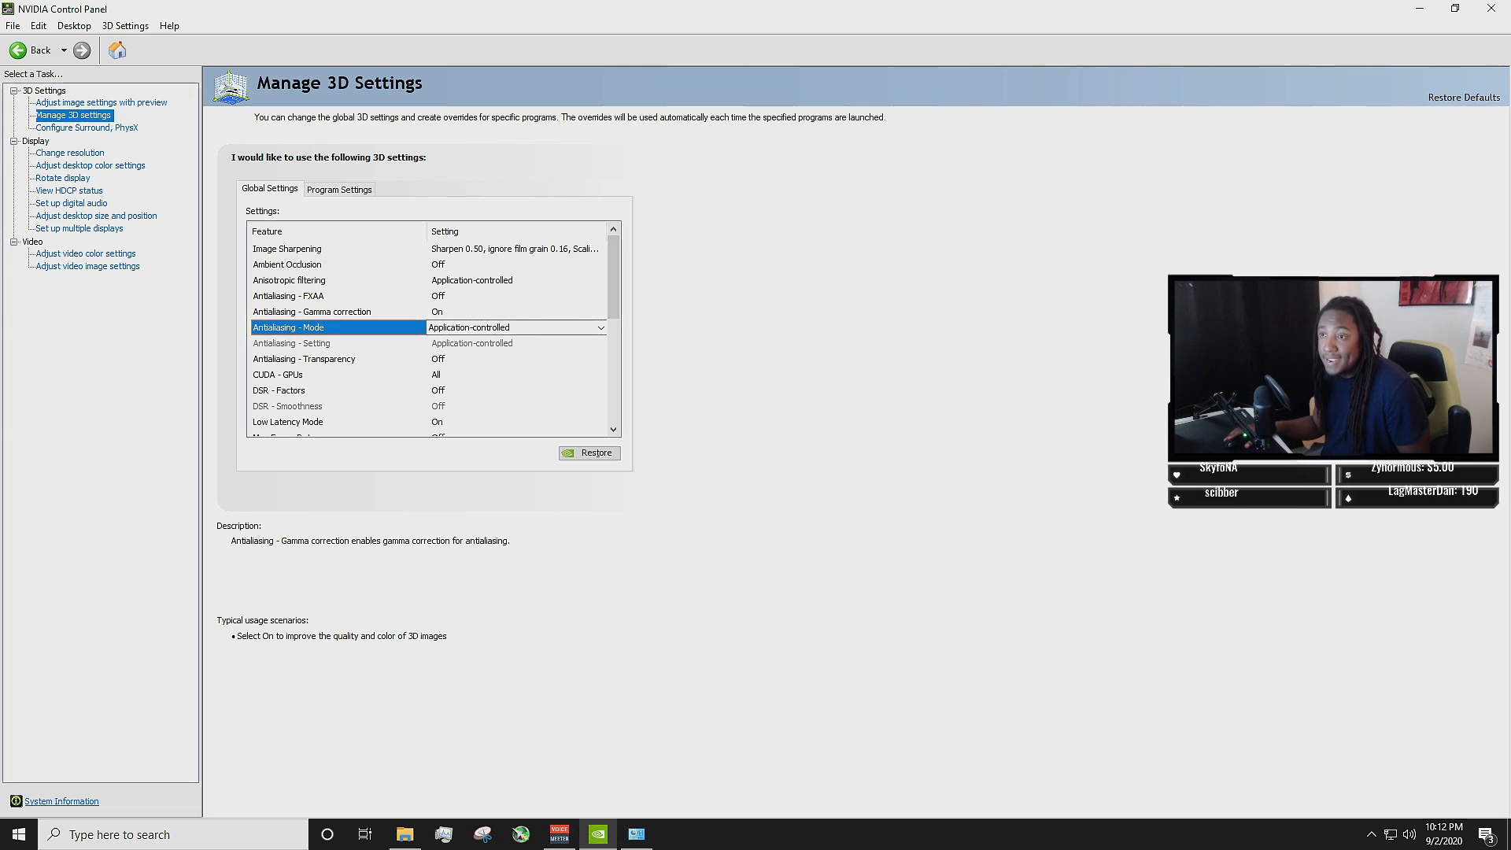
scroll(down, 3)
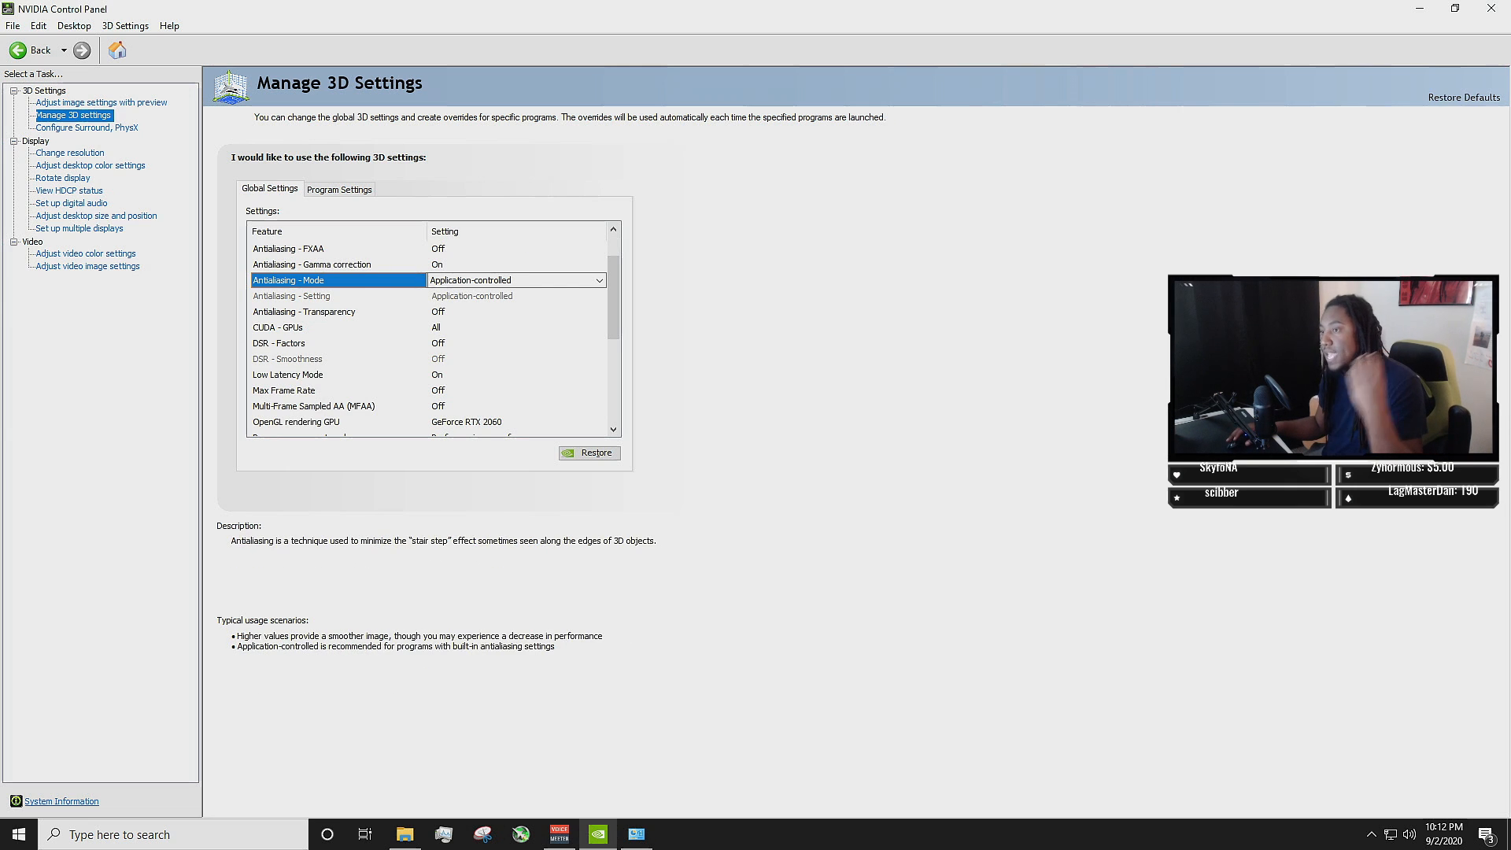
click(304, 311)
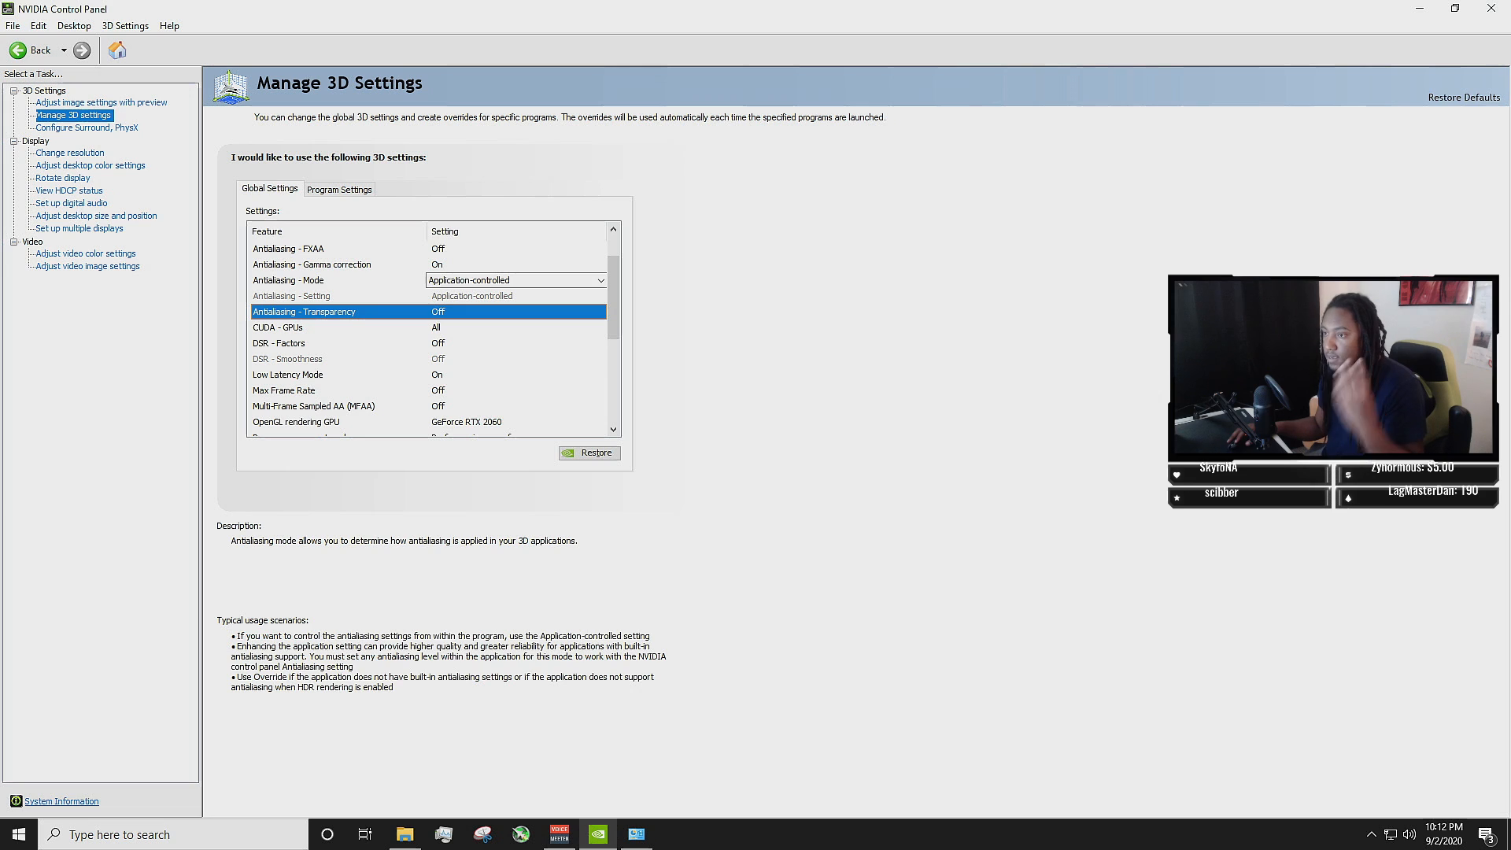
click(277, 327)
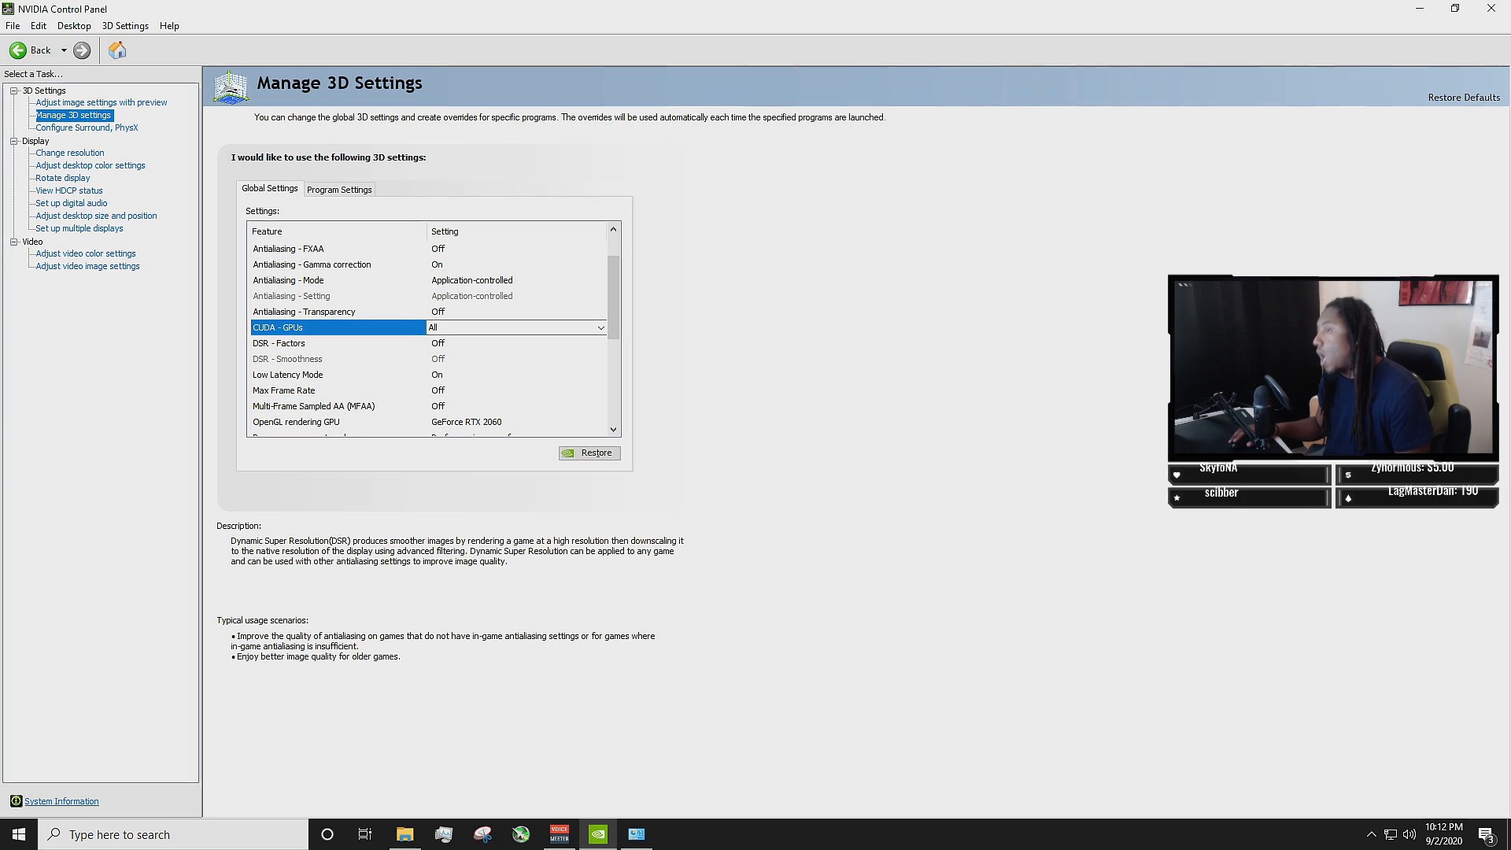
click(280, 344)
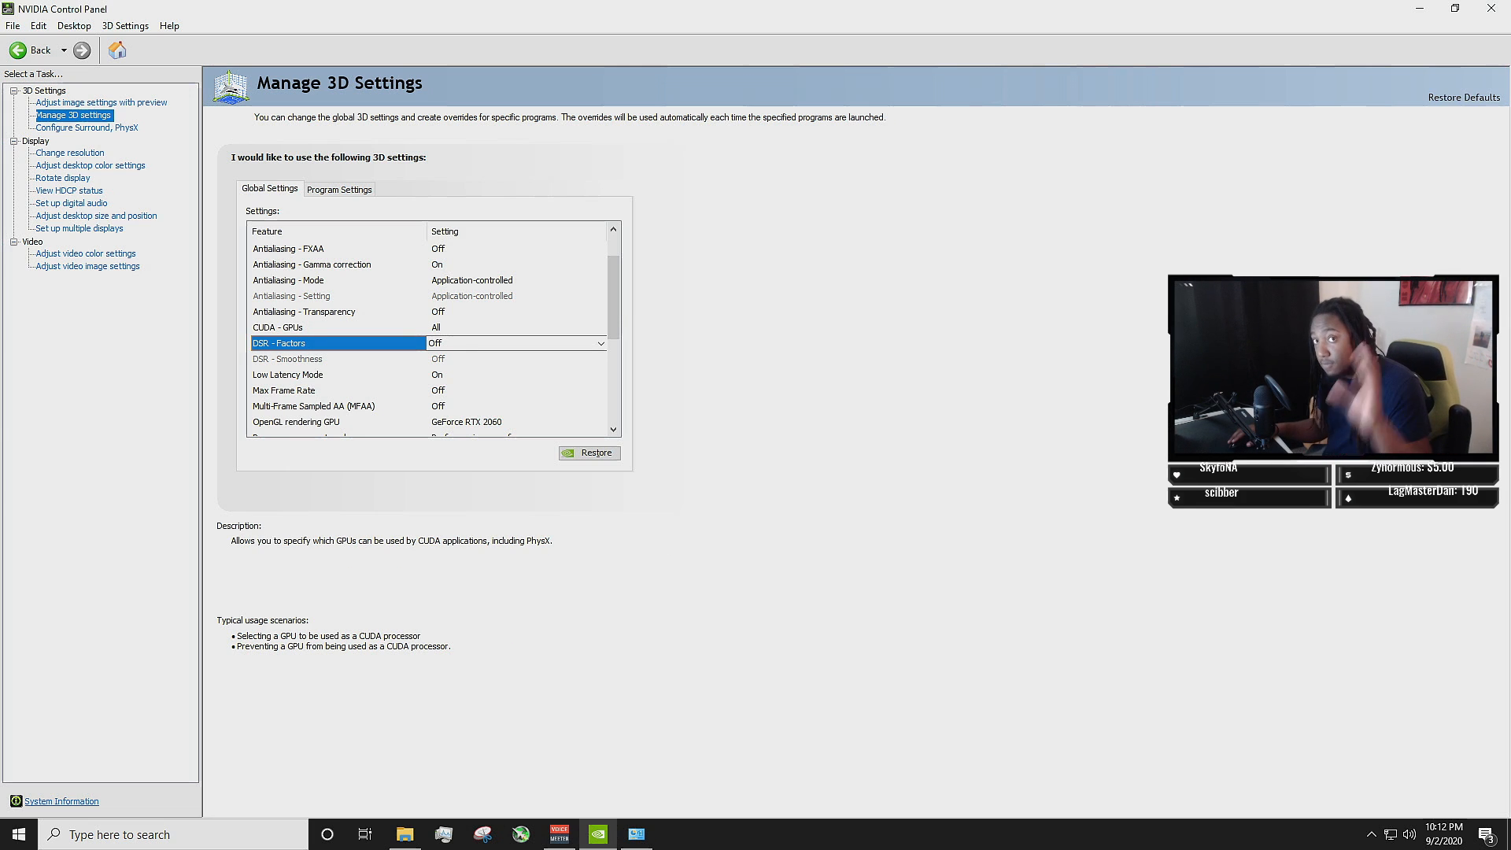
scroll(down, 3)
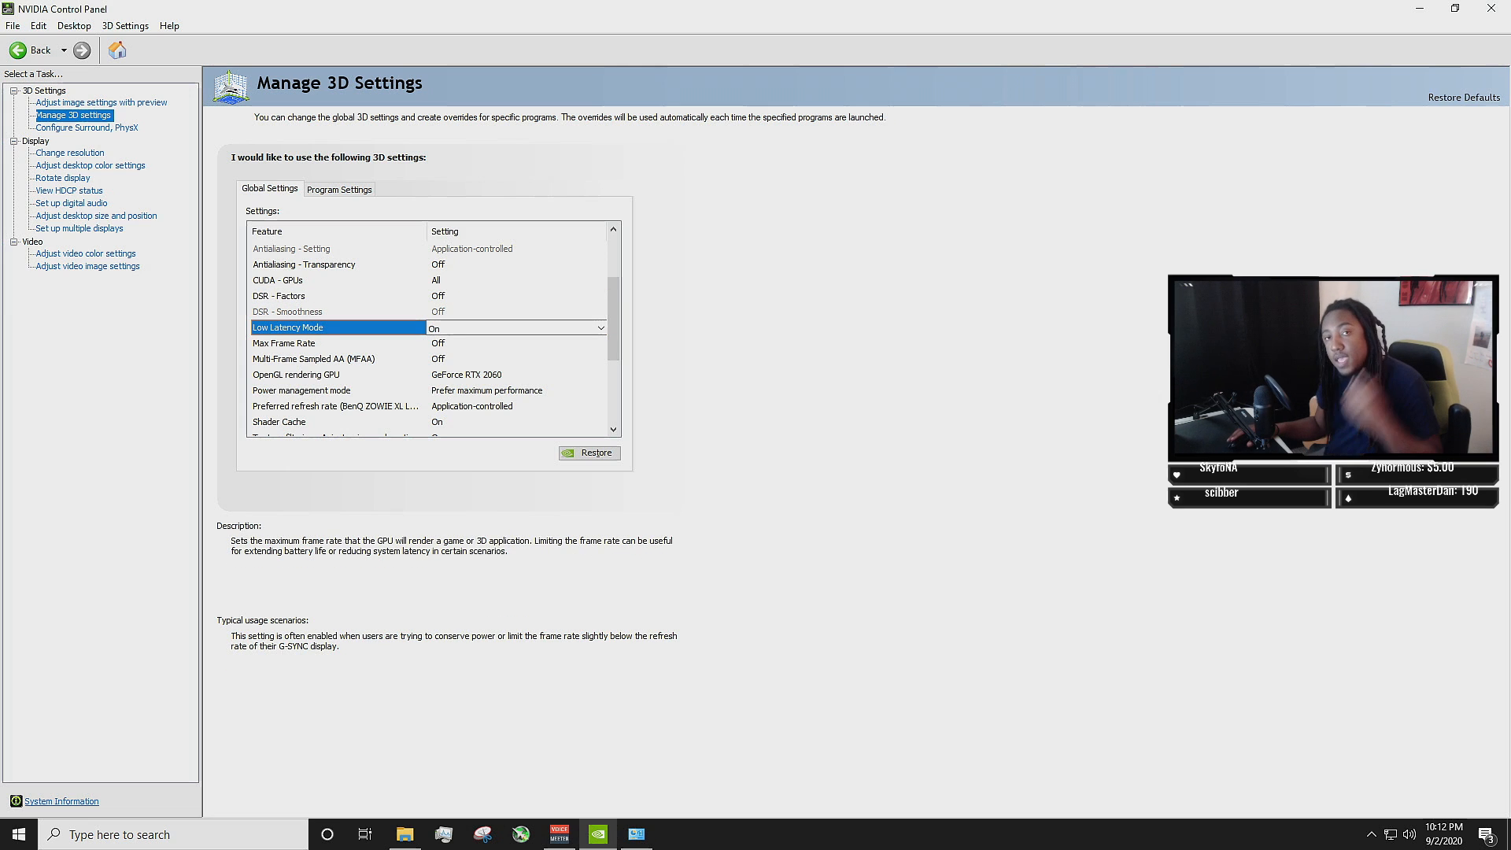
click(601, 328)
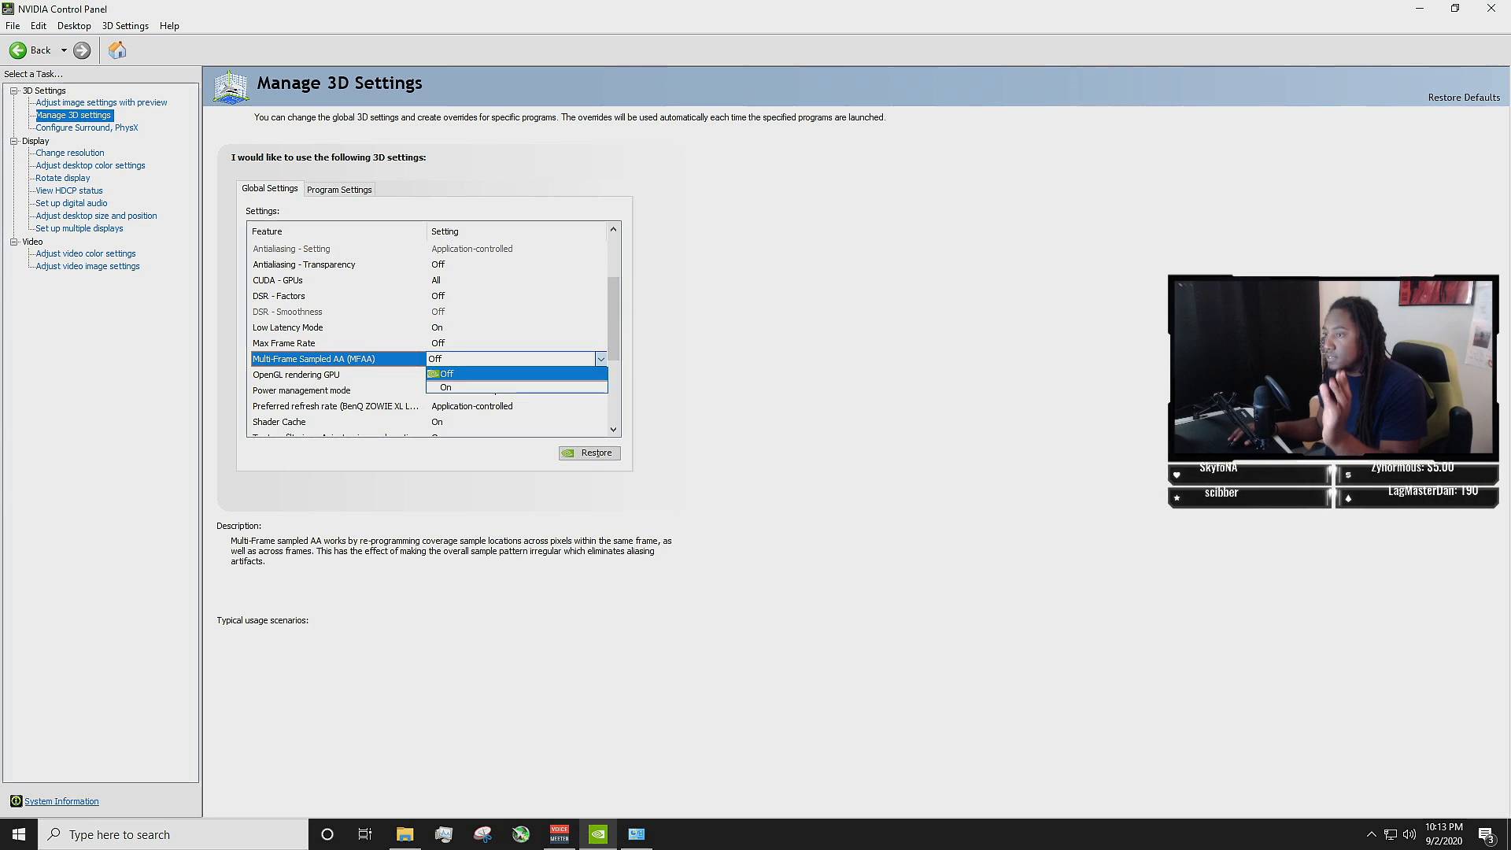
click(321, 375)
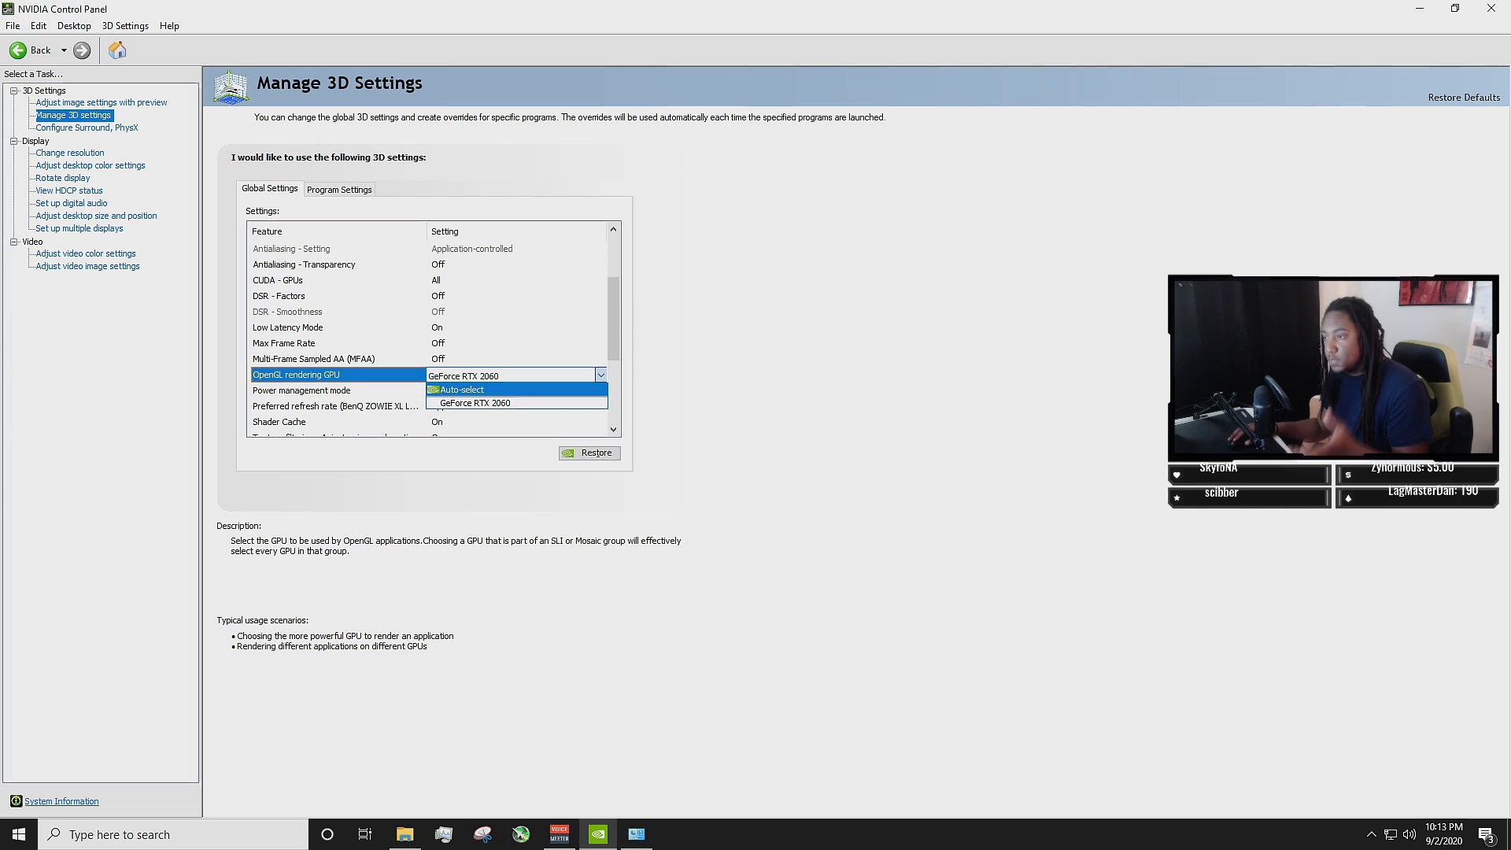
Keep OpenGL rendering on the GeForce RTX 2060 and power management at Prefer maximum performance.
click(493, 403)
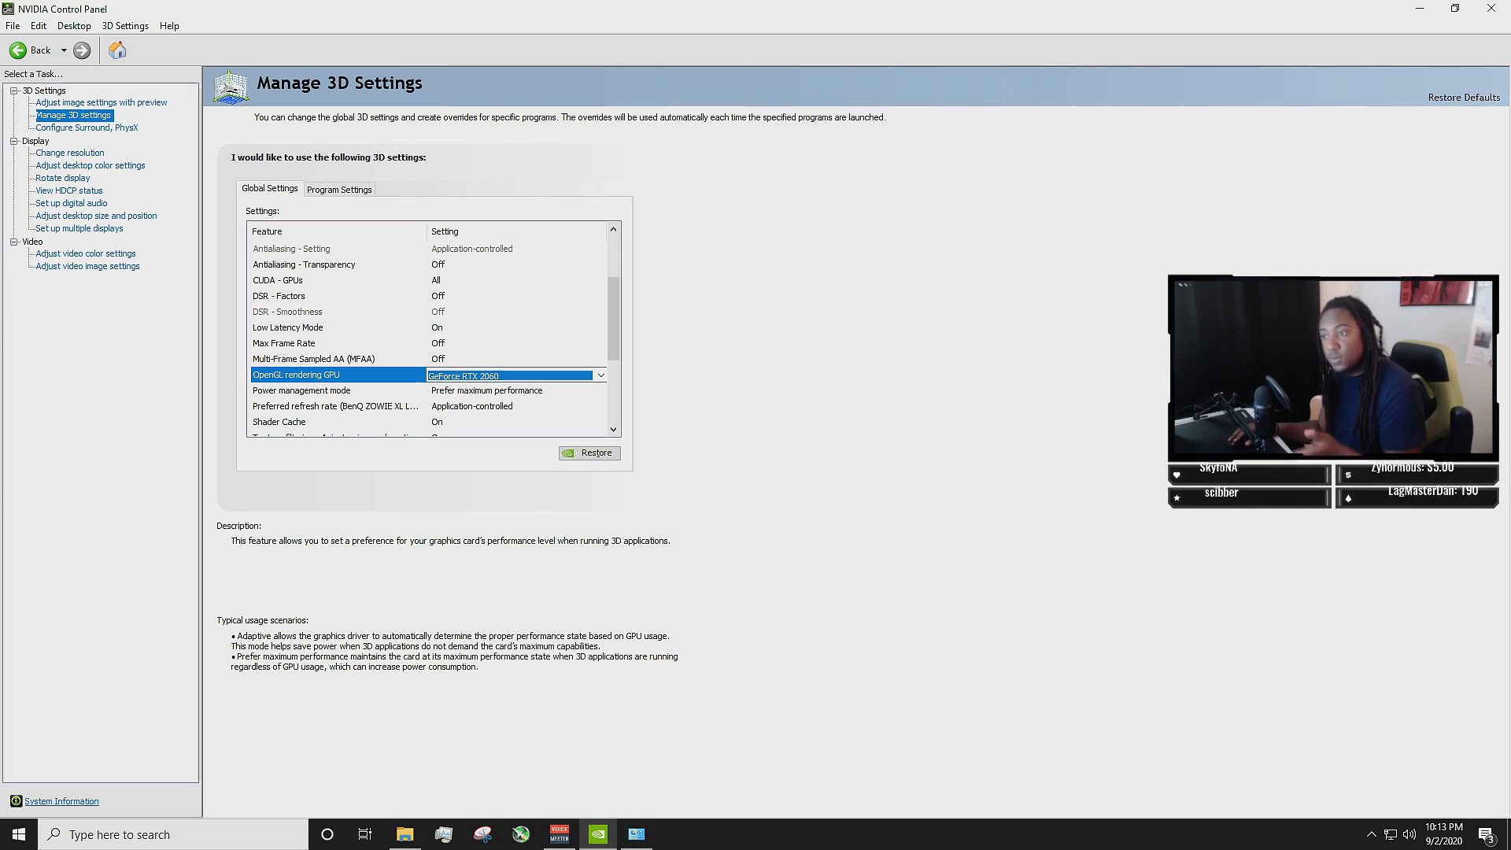
click(302, 391)
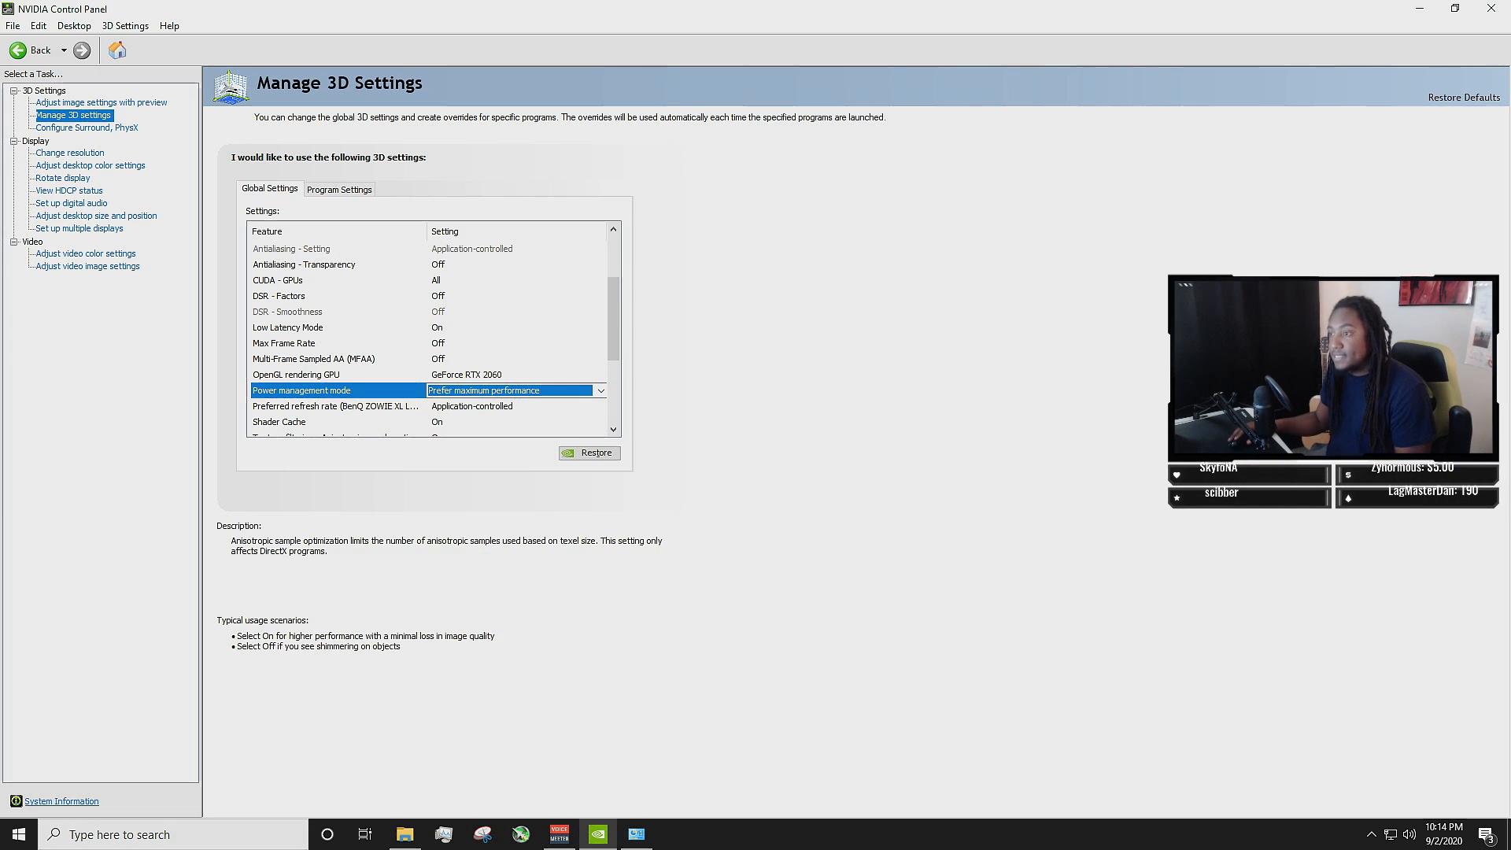
scroll(down, 3)
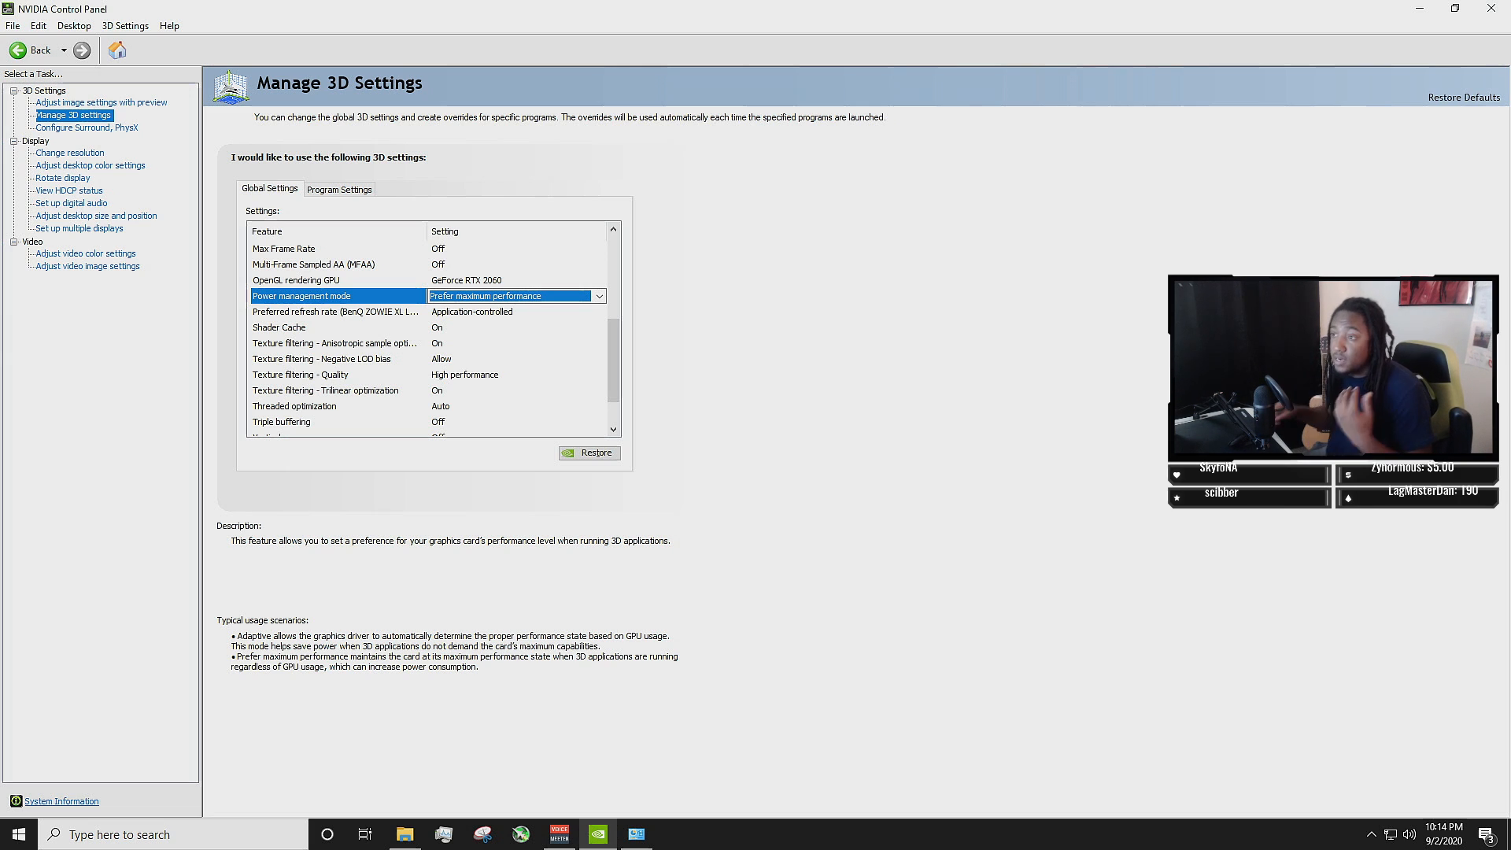
click(279, 327)
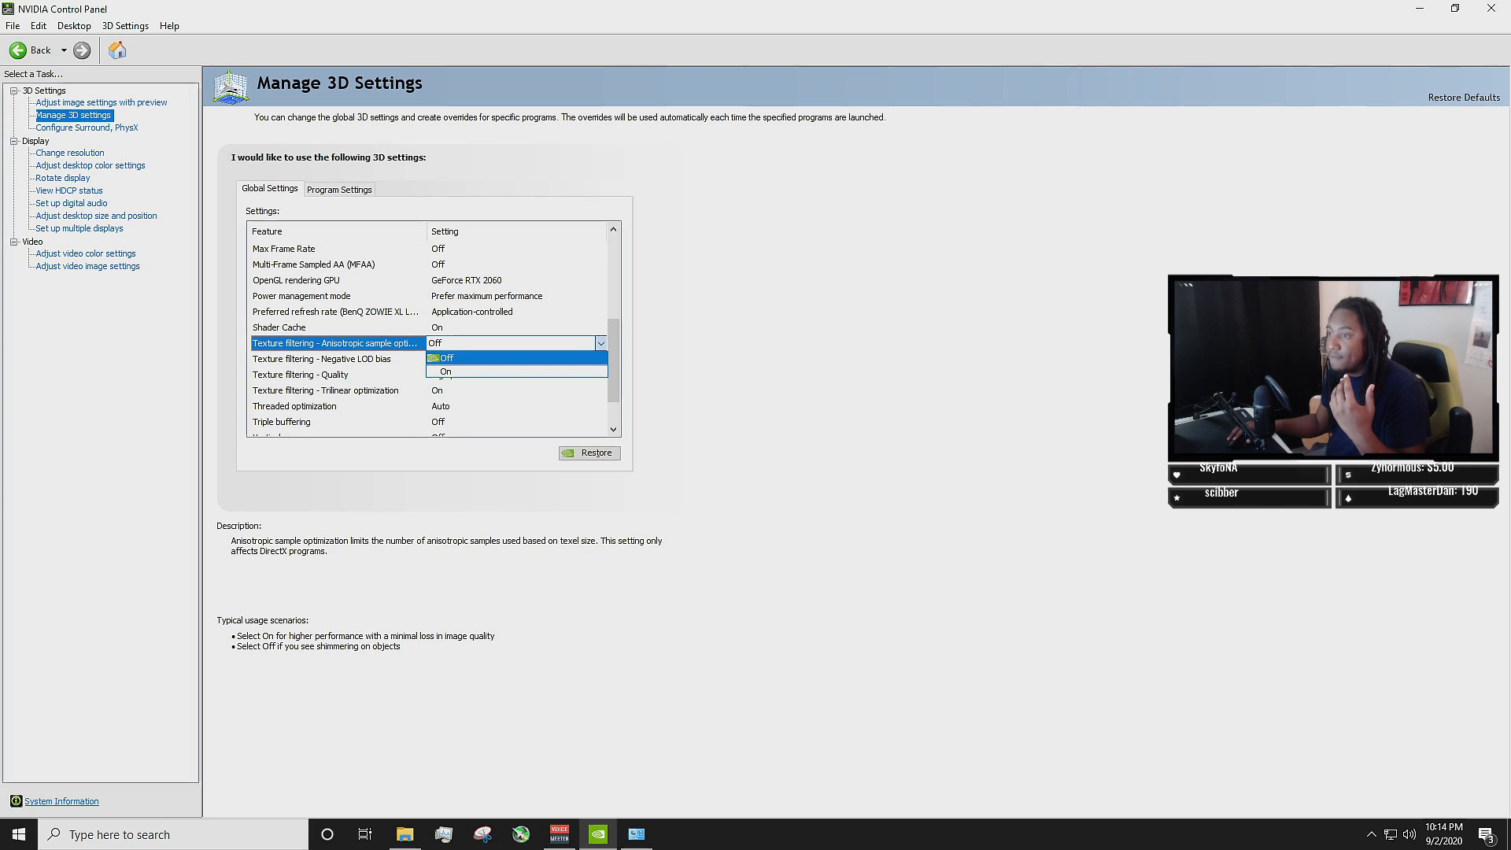
click(445, 371)
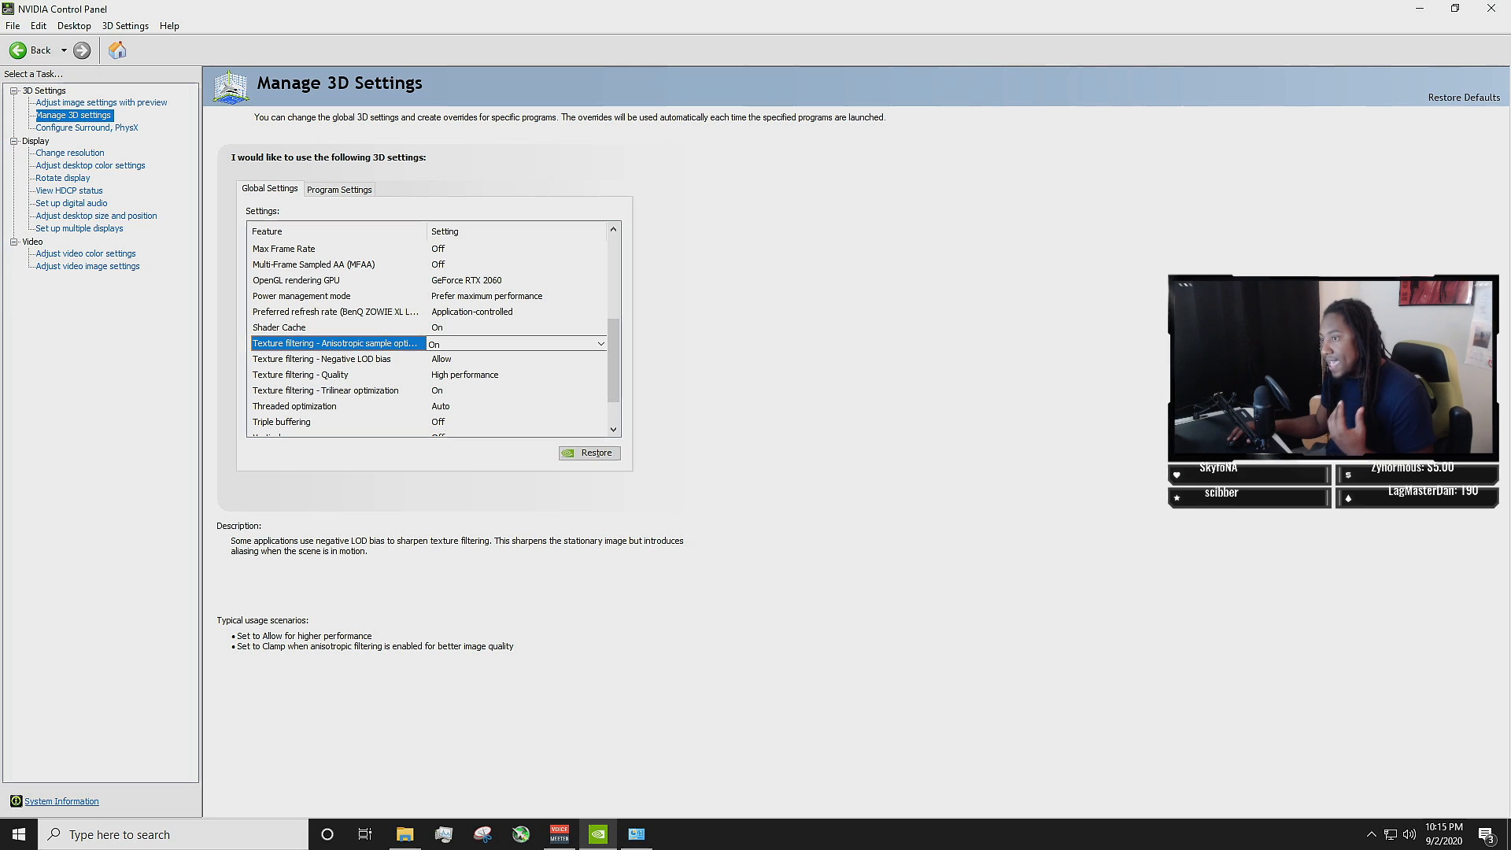
click(299, 374)
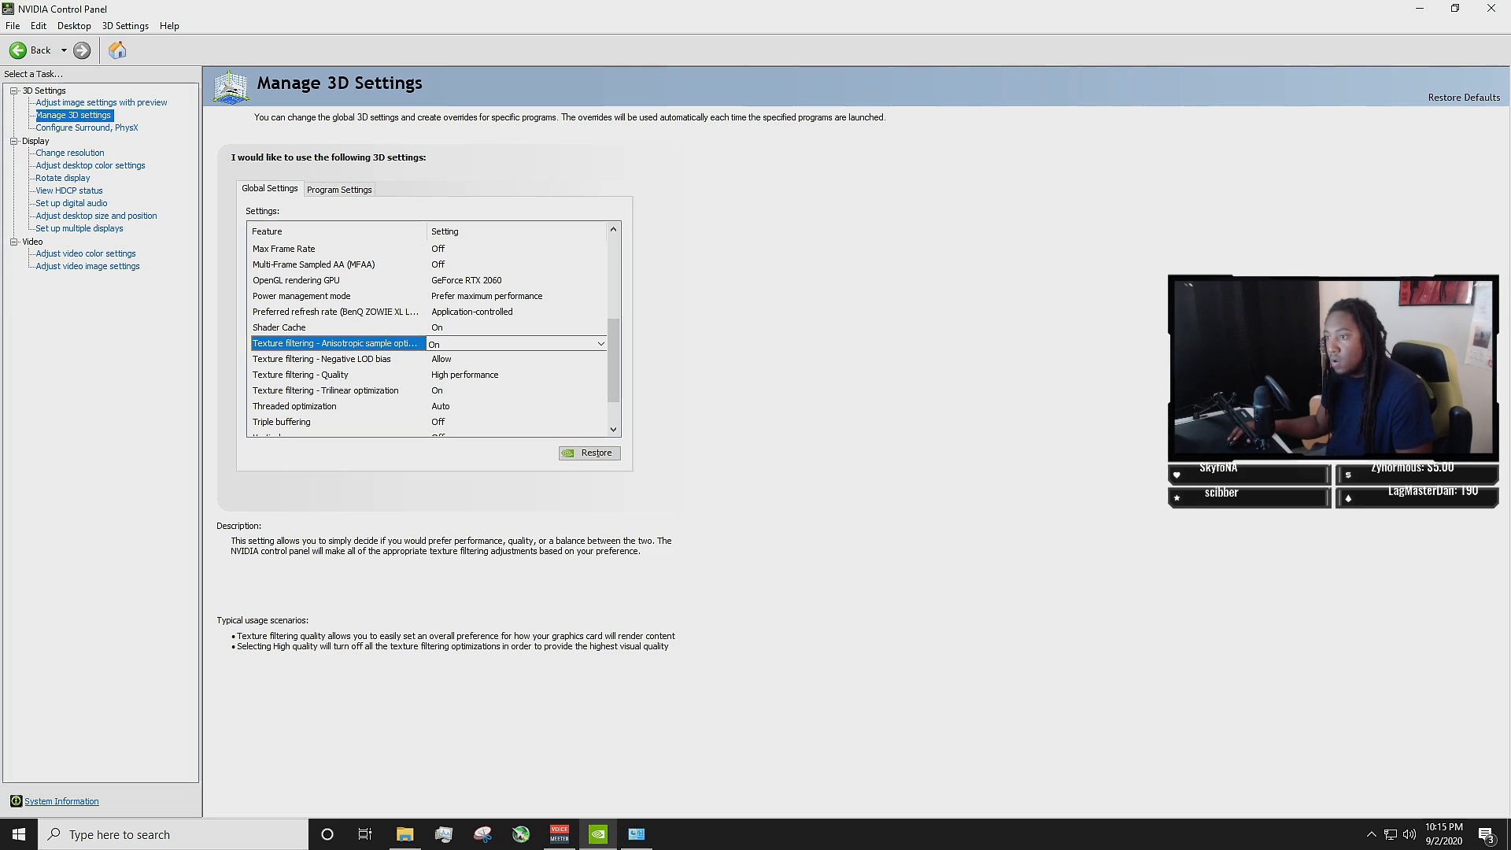
click(601, 375)
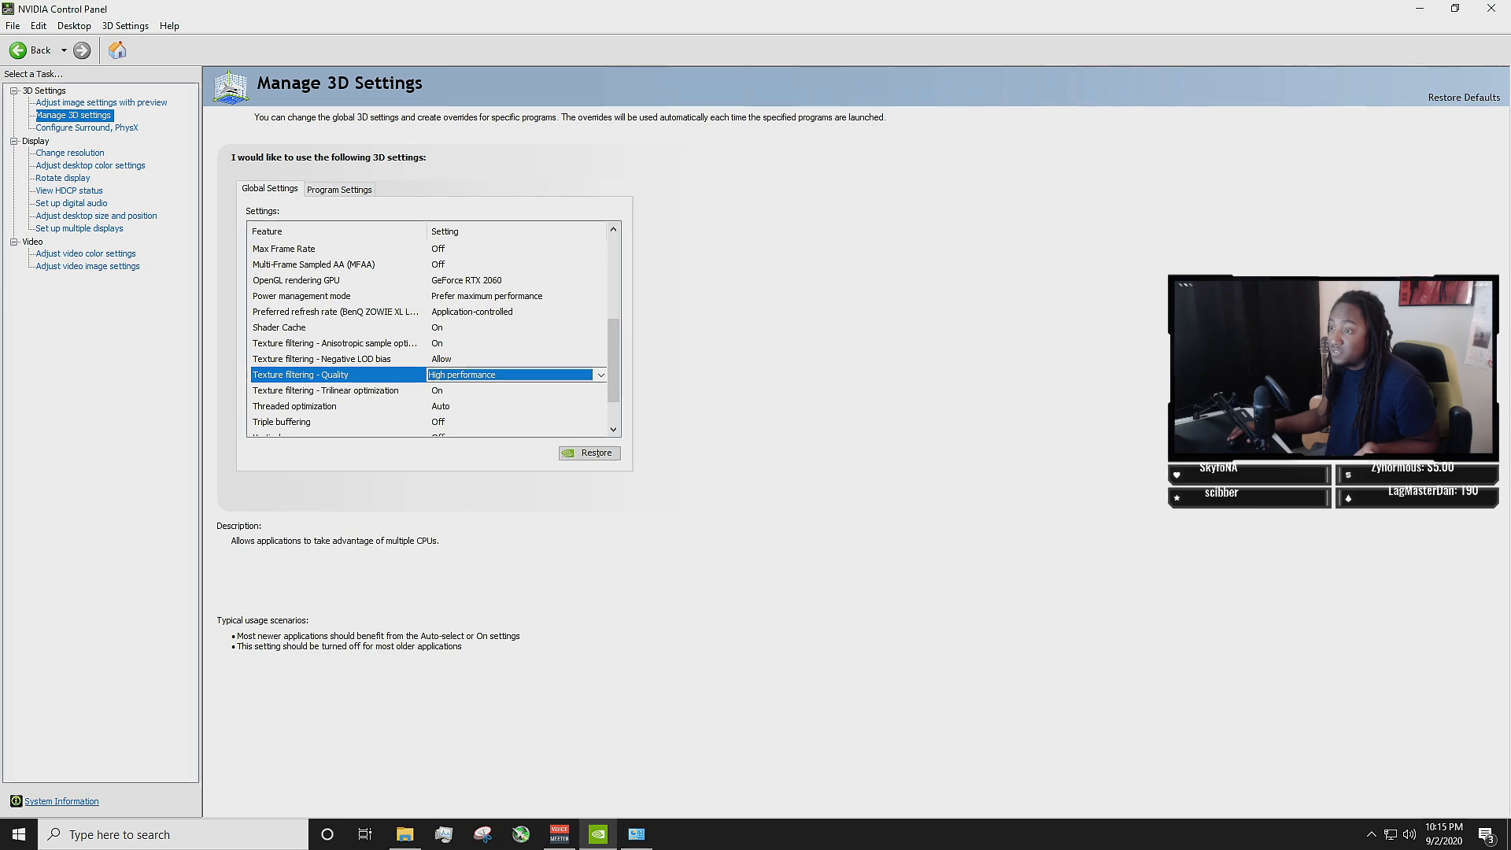
scroll(down, 3)
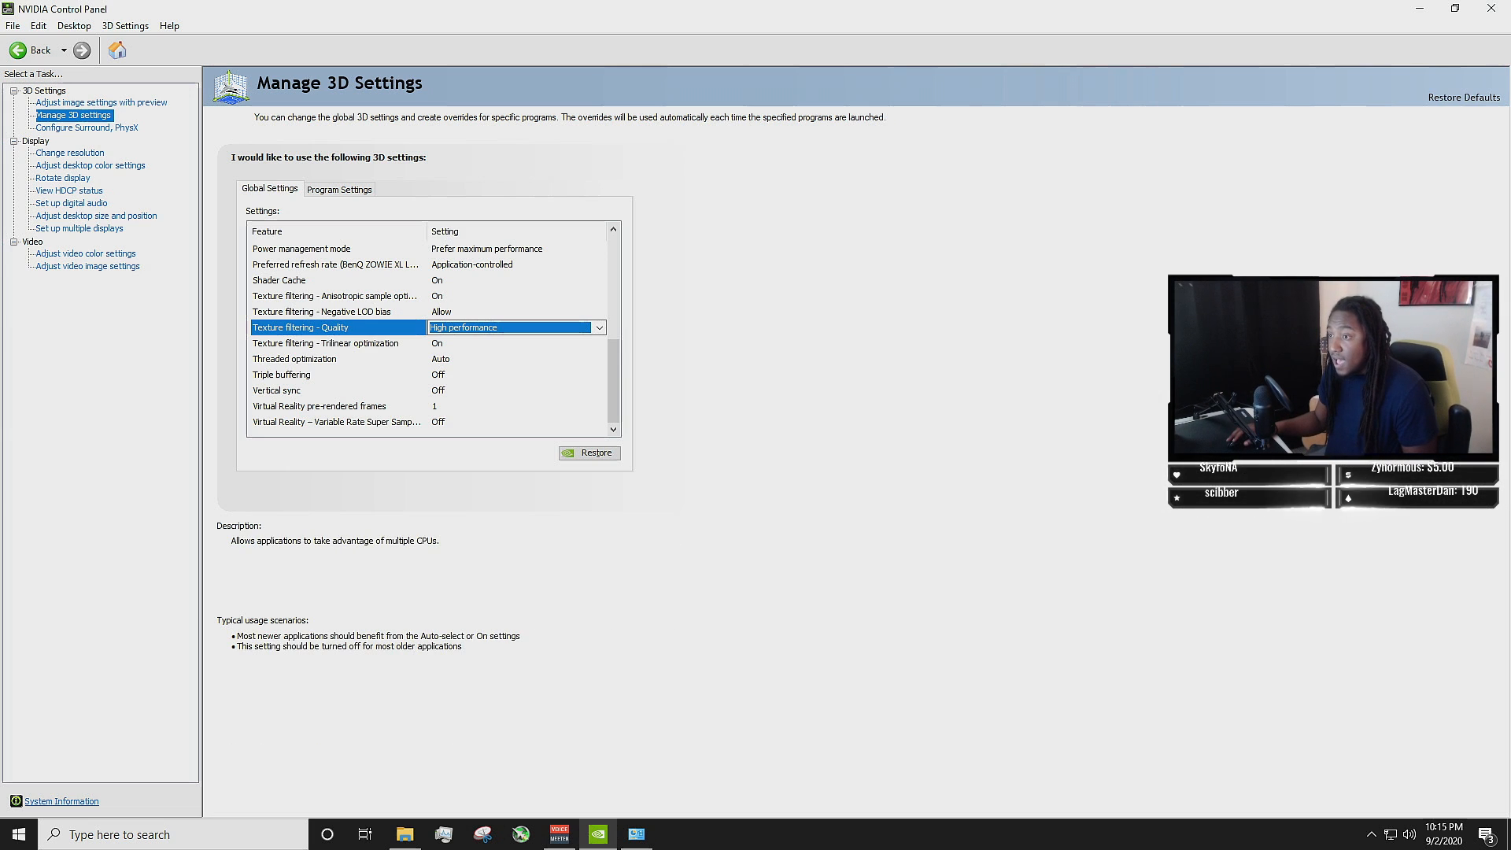
click(294, 359)
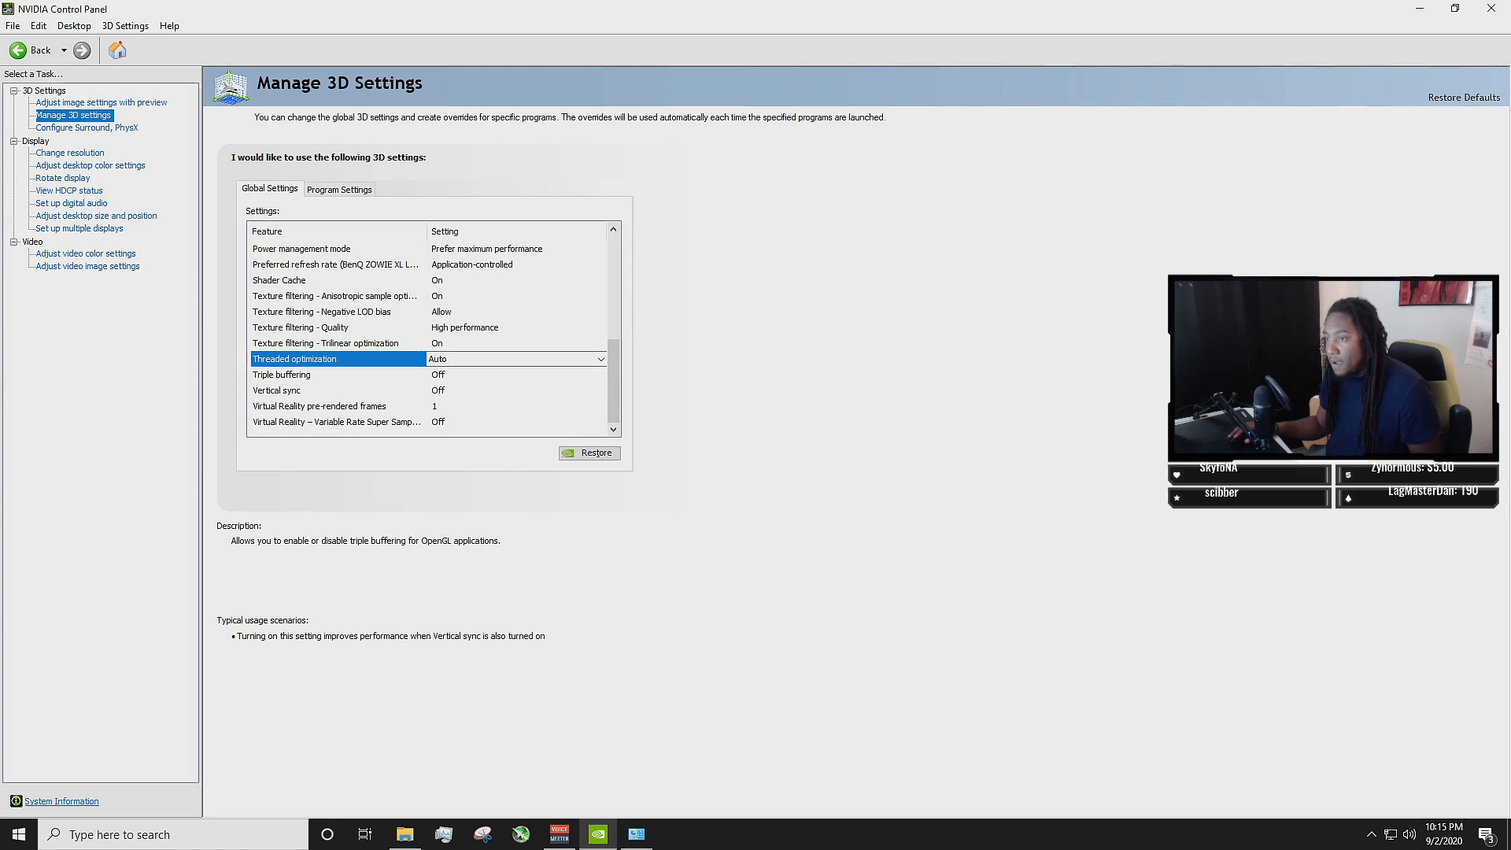
click(282, 374)
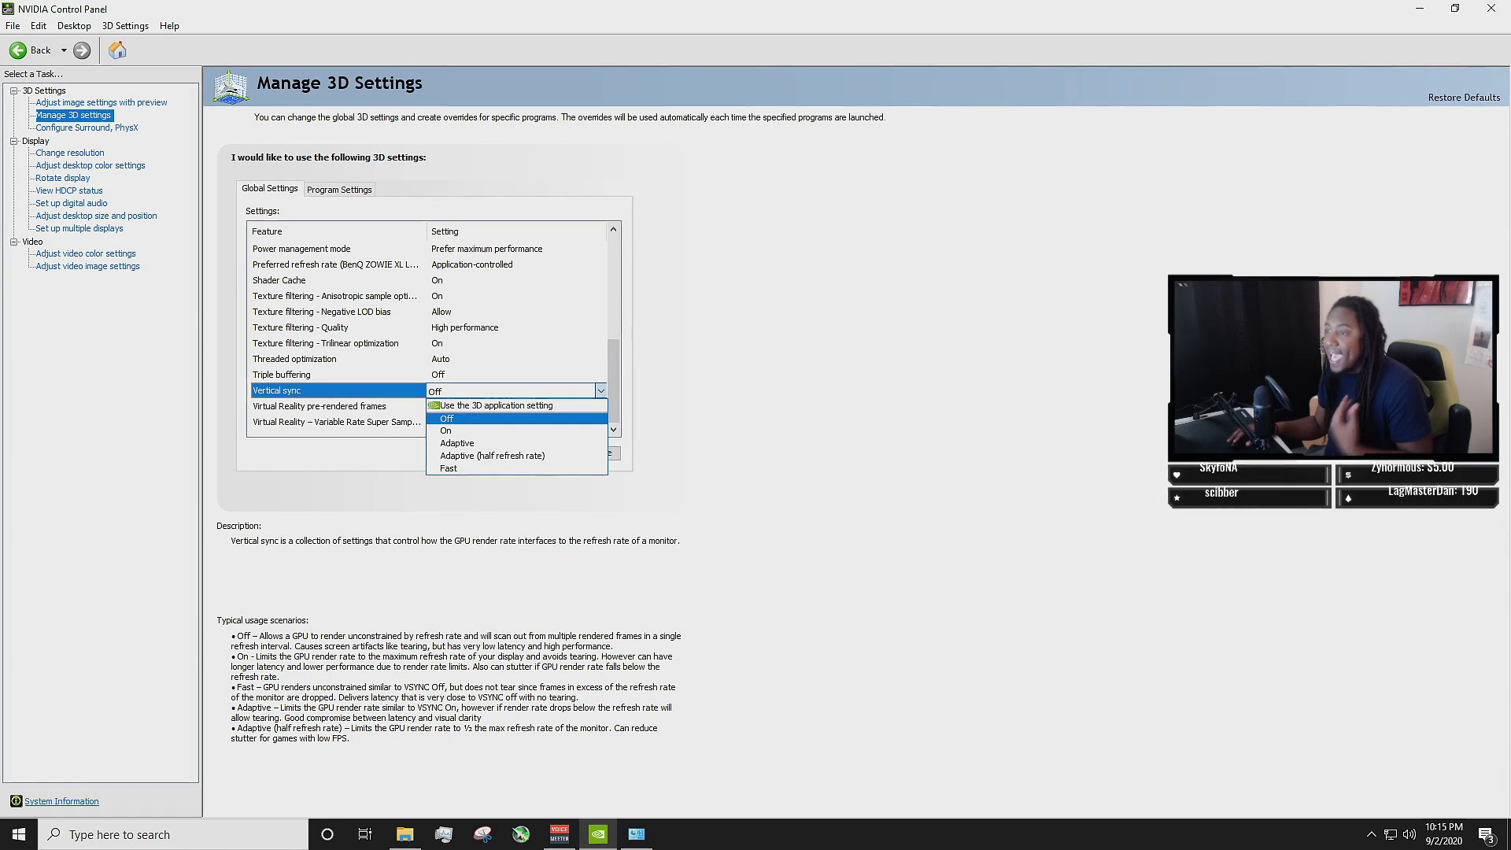
click(447, 419)
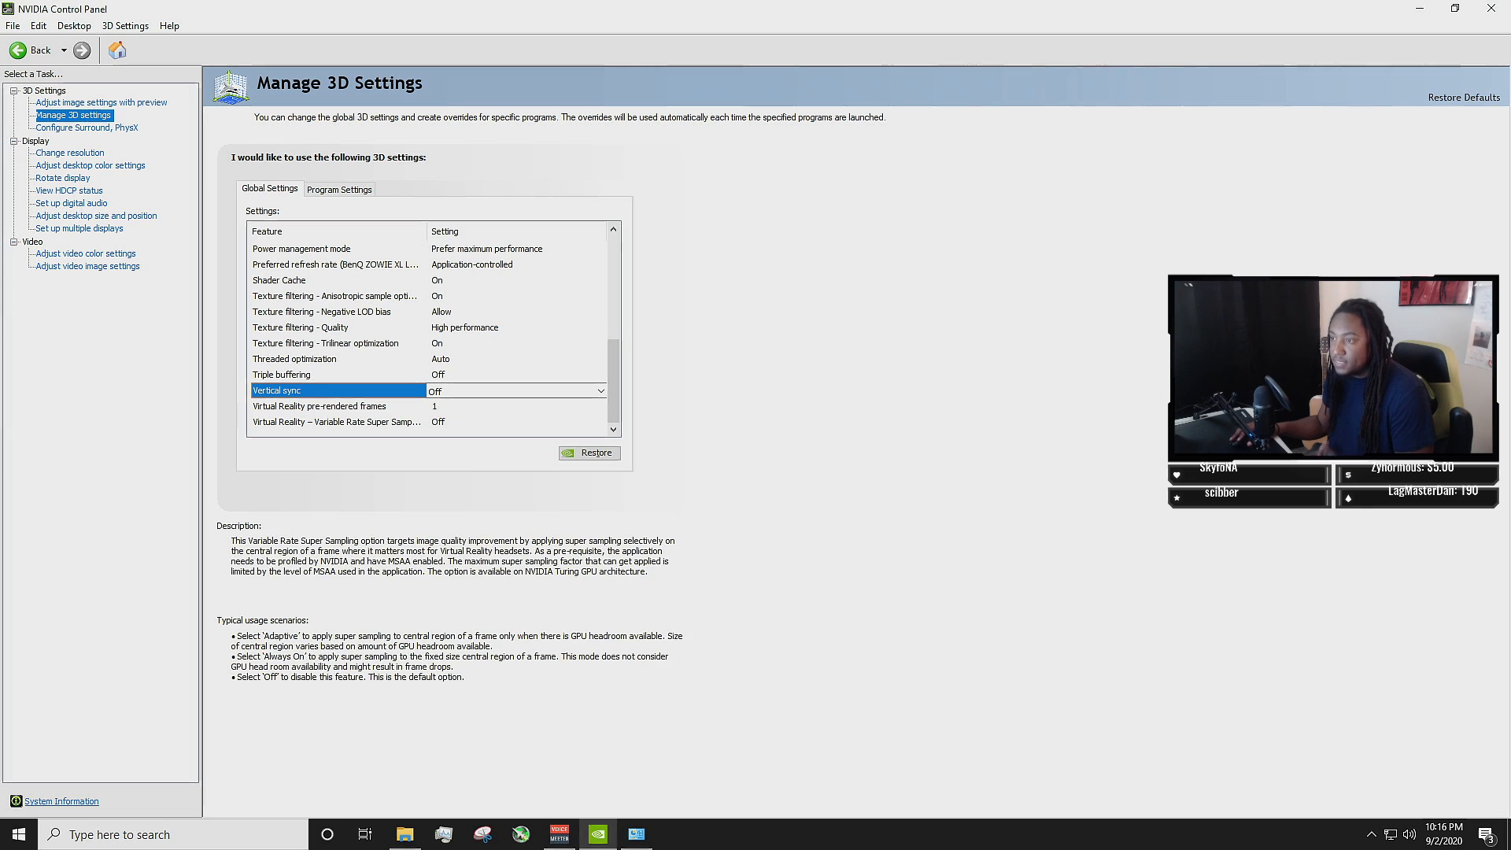
click(319, 407)
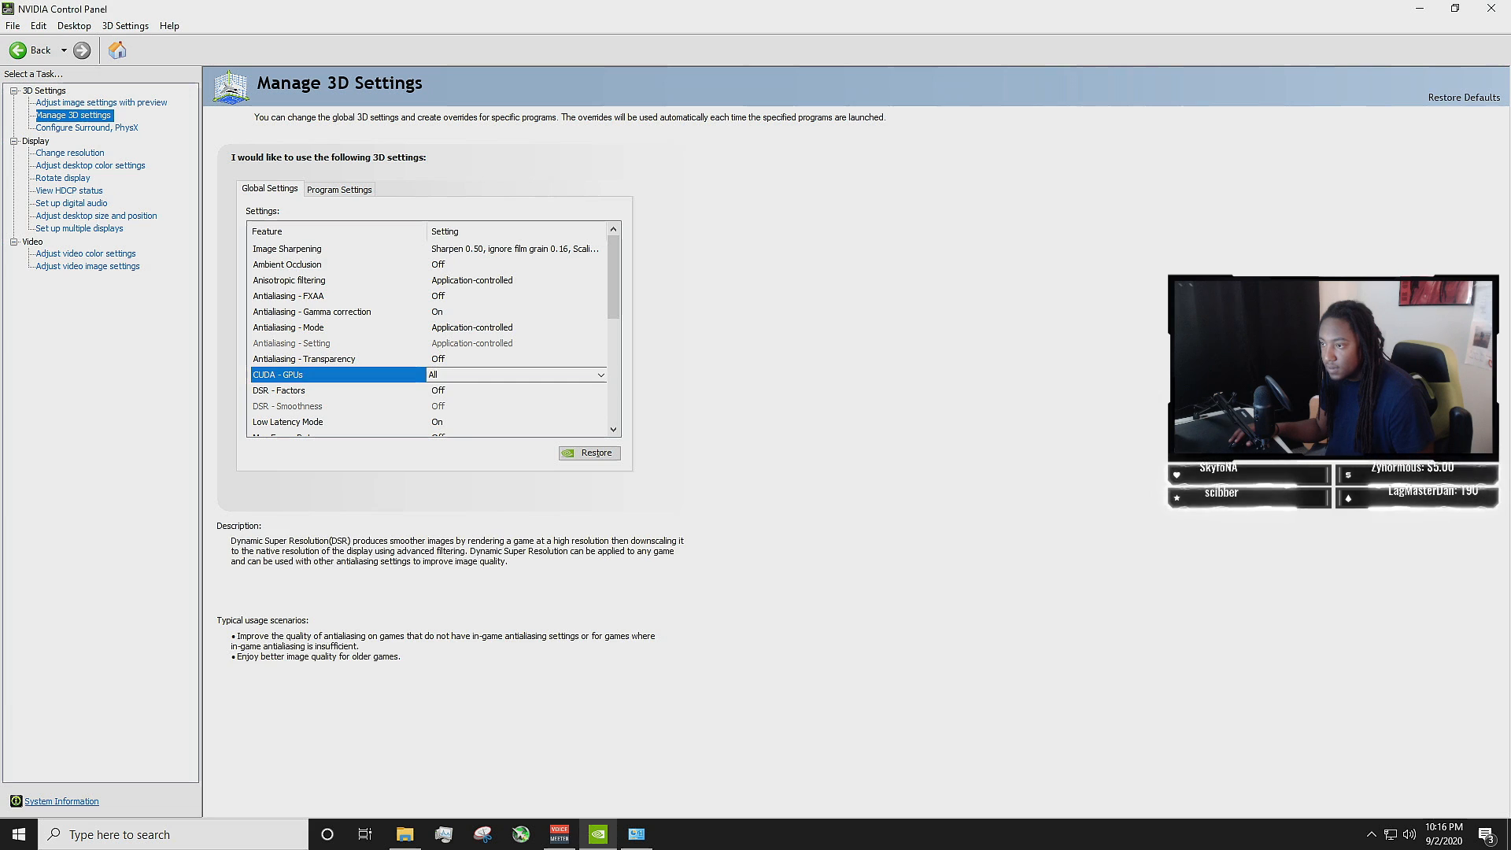
Try the 1.20x and 4.00x DSR factors but leave DSR - Factors set to Off.
click(601, 390)
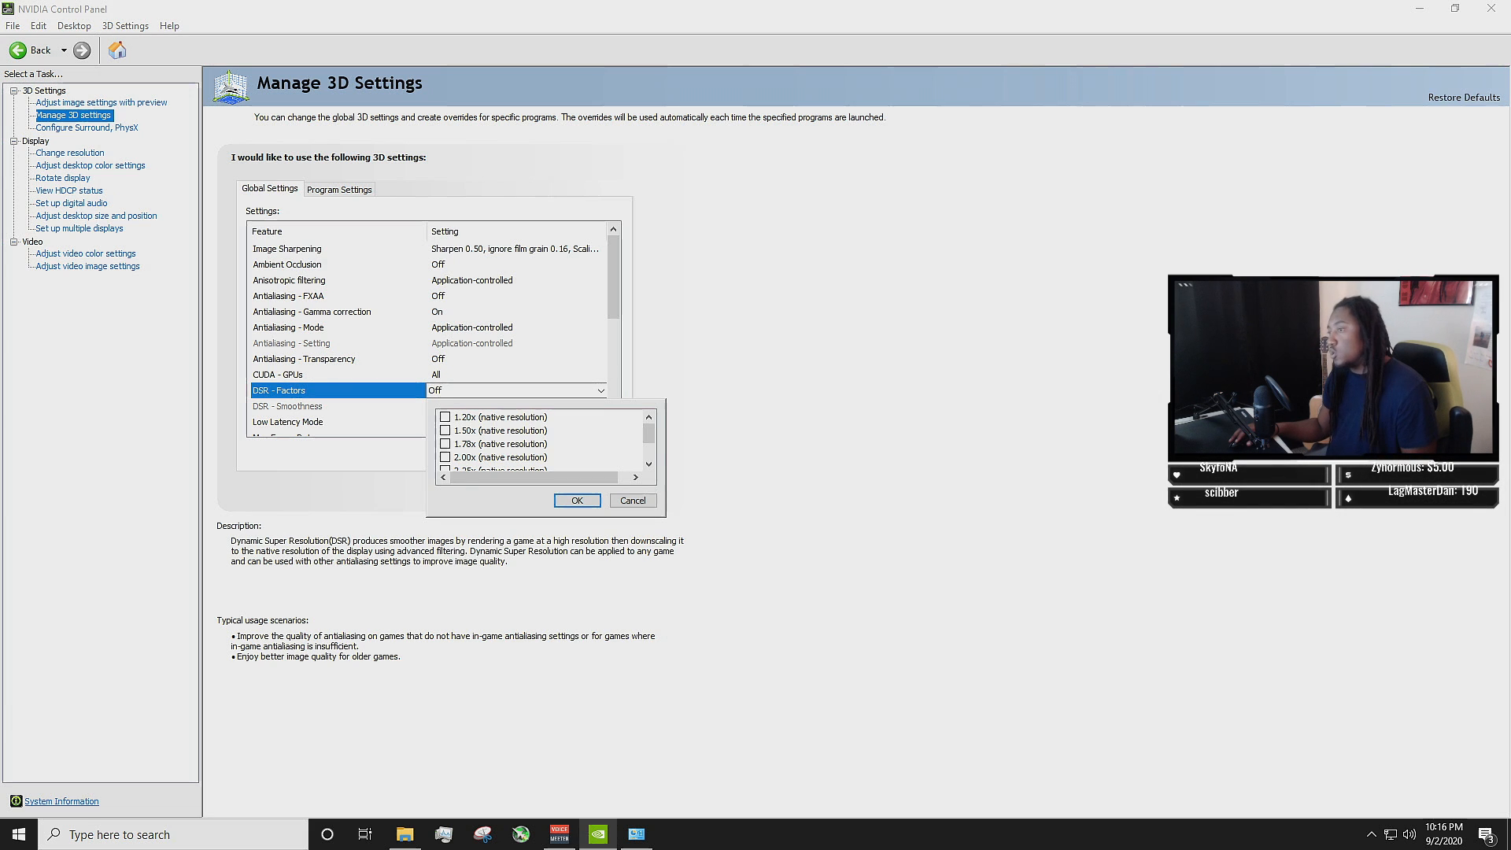
click(444, 416)
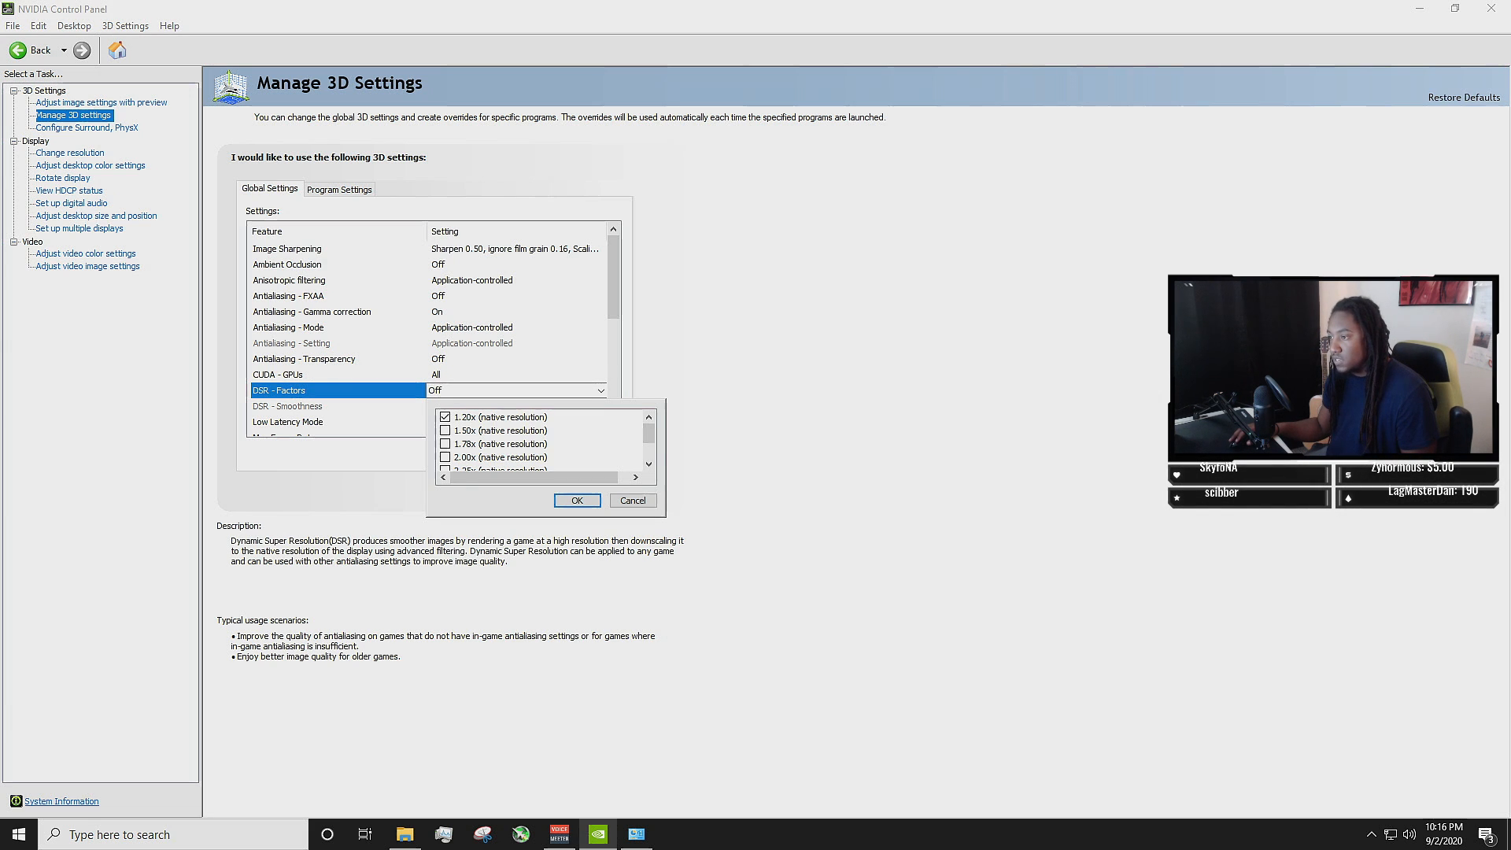
click(576, 500)
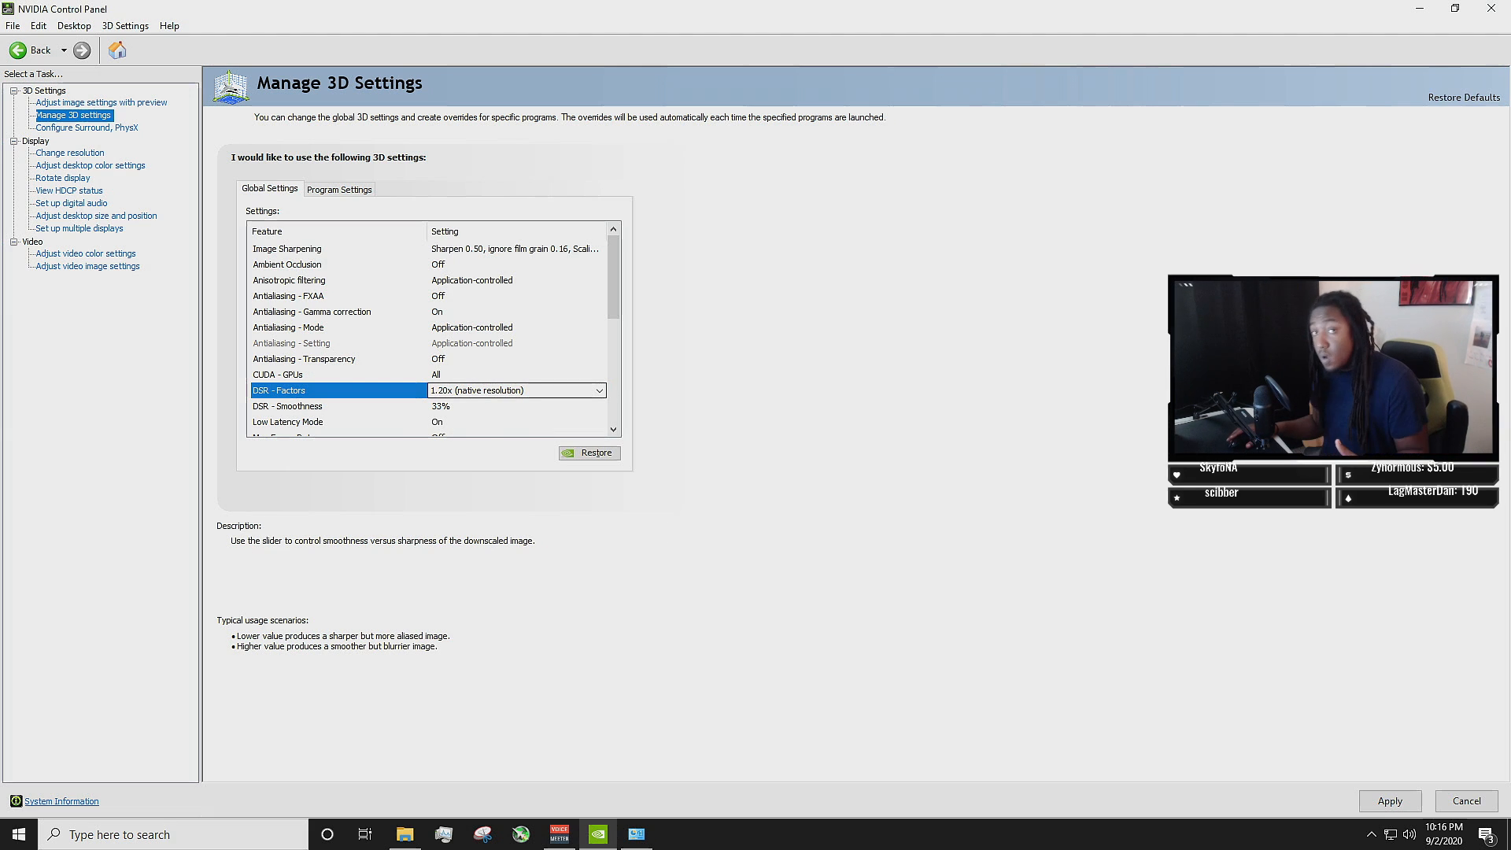
click(598, 390)
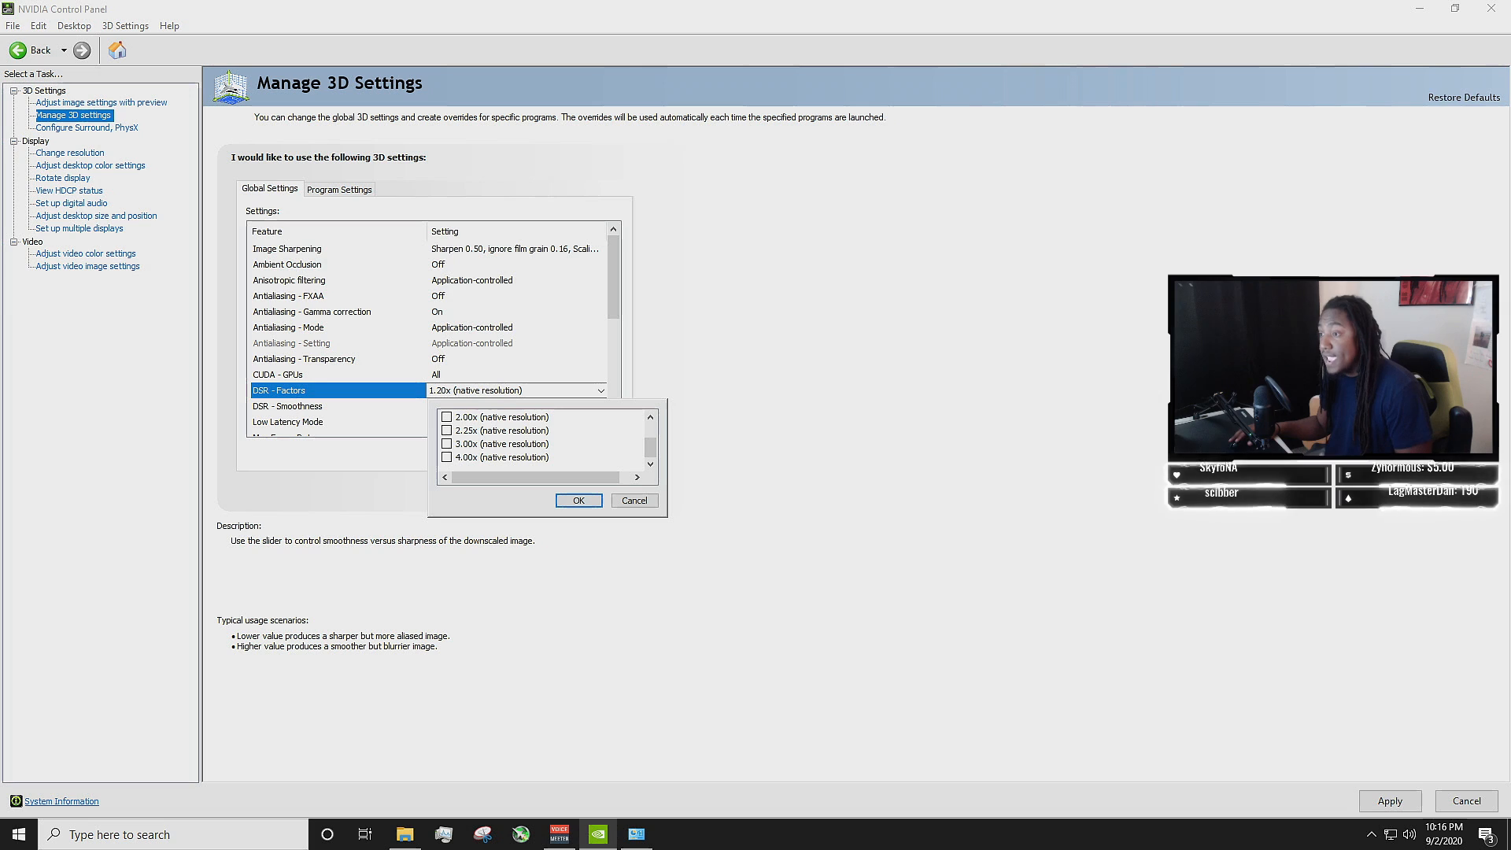
click(447, 457)
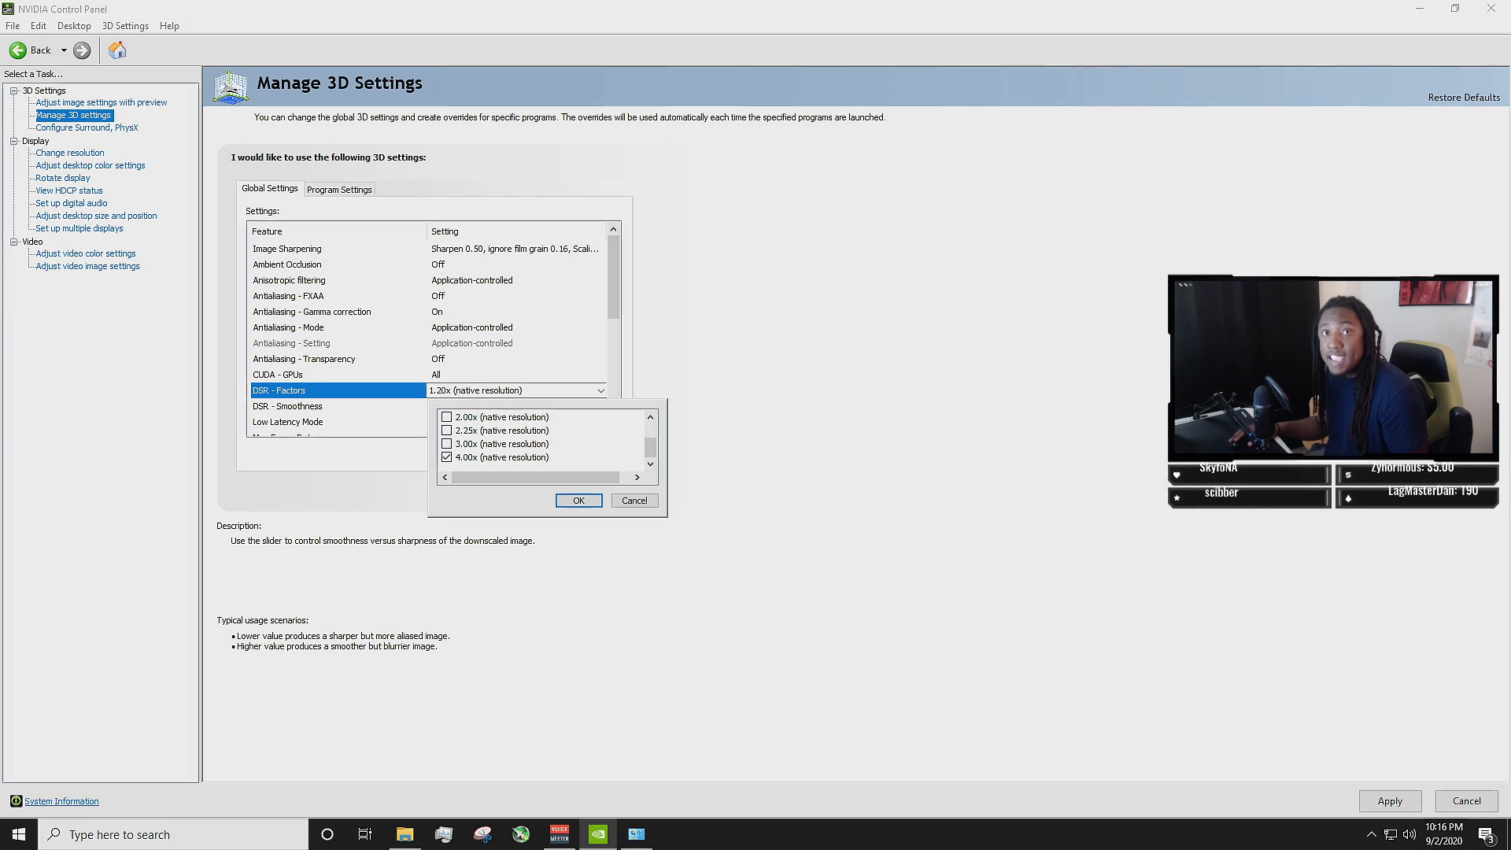
click(502, 457)
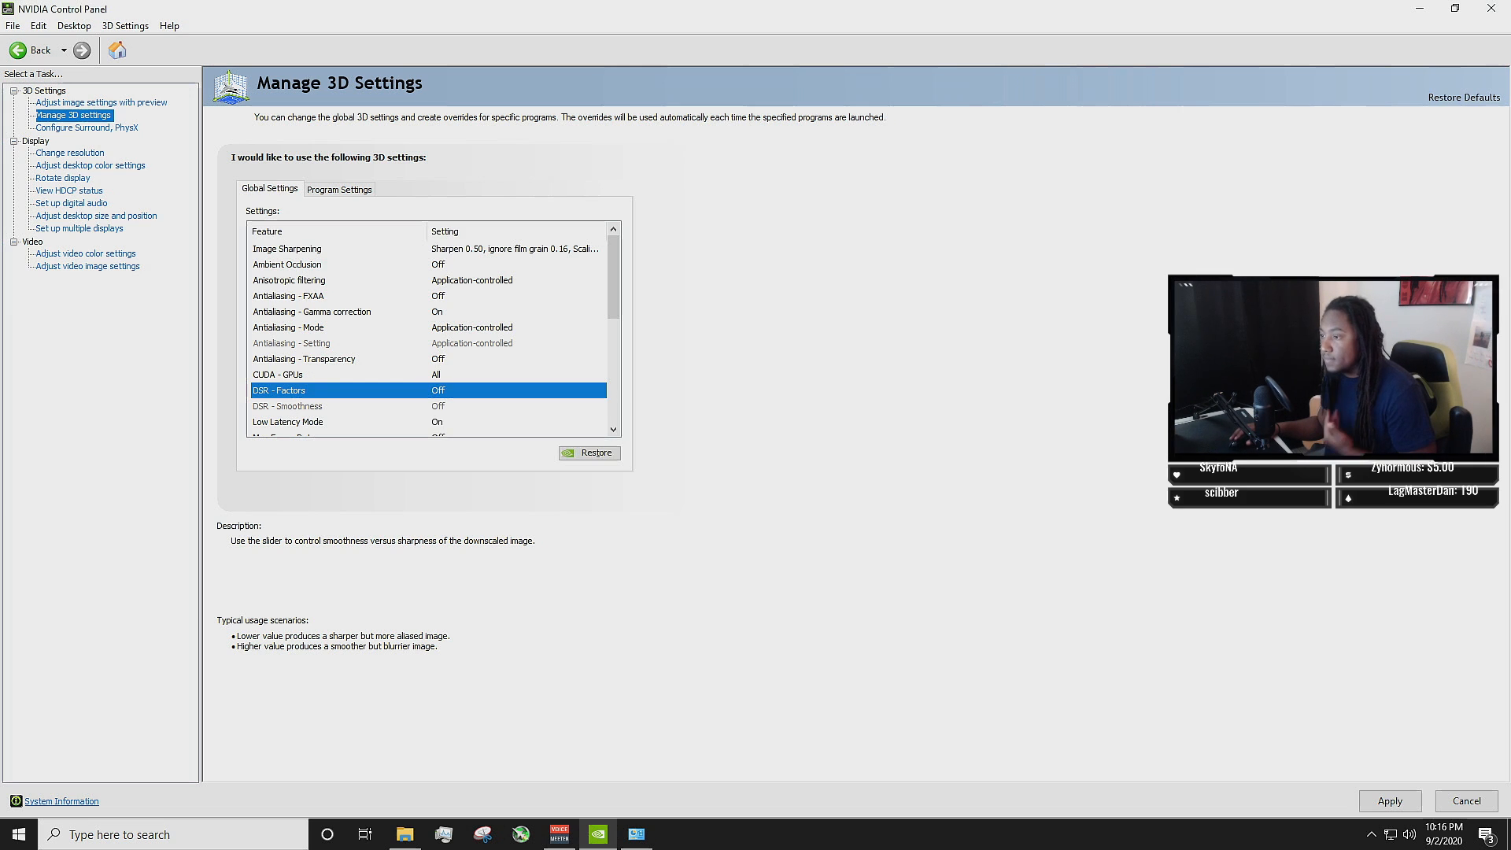
Apply the global 3D settings and bring up the Surround, PhysX page.
scroll(down, 3)
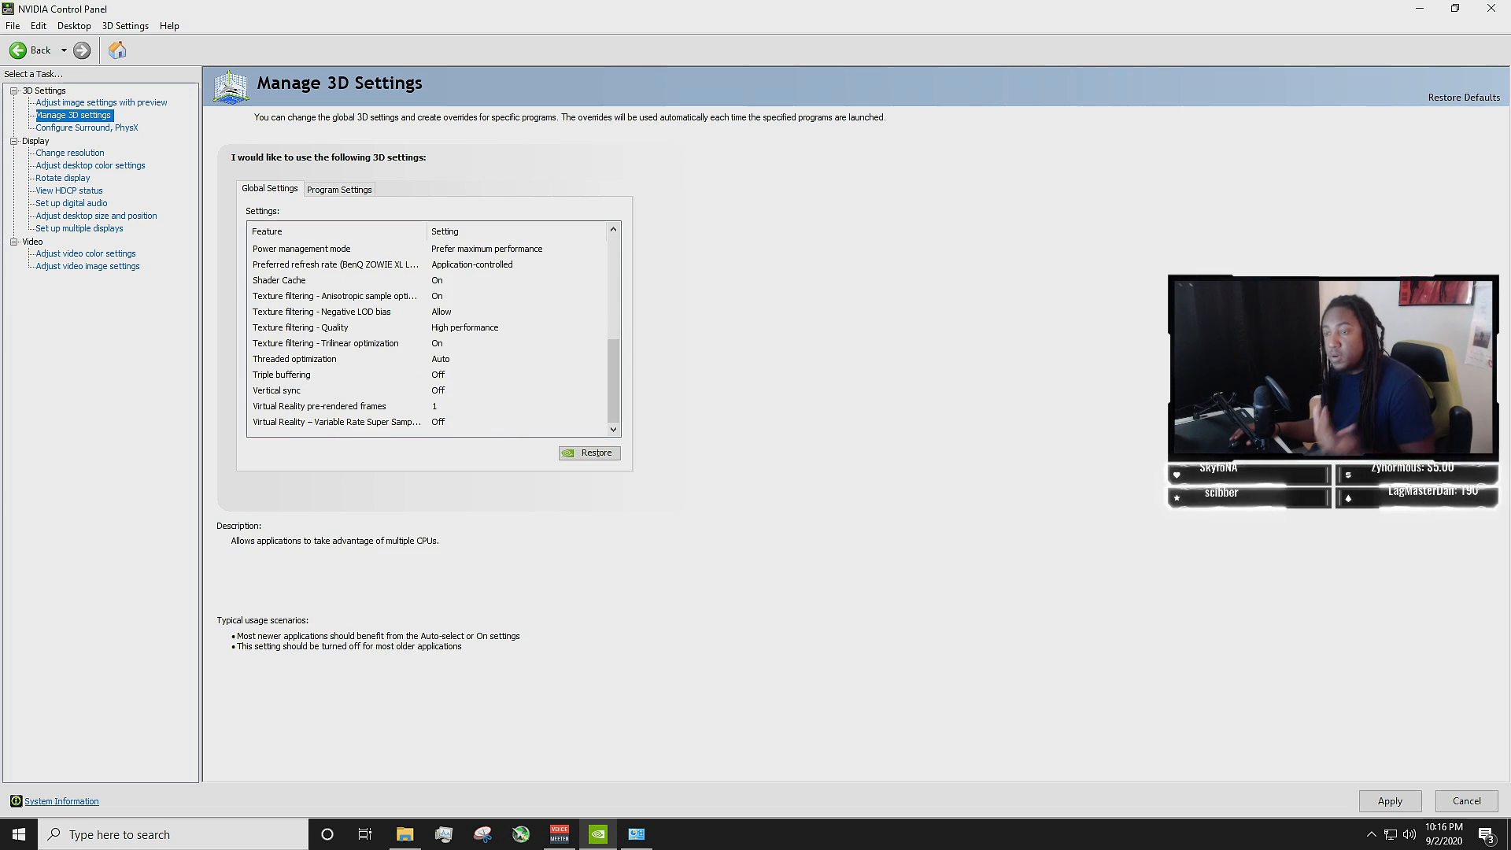
click(277, 390)
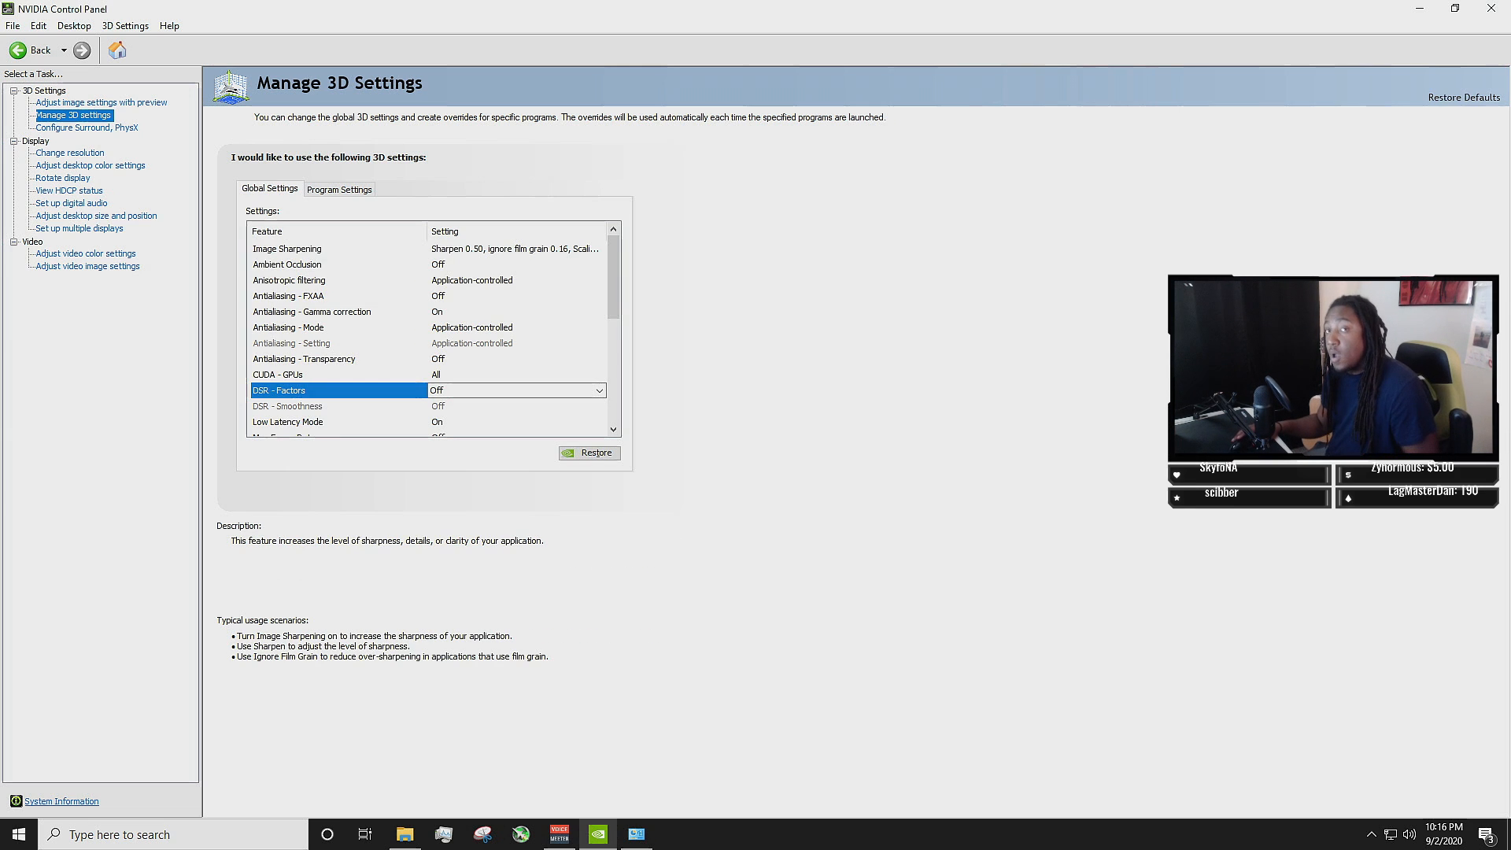
click(82, 145)
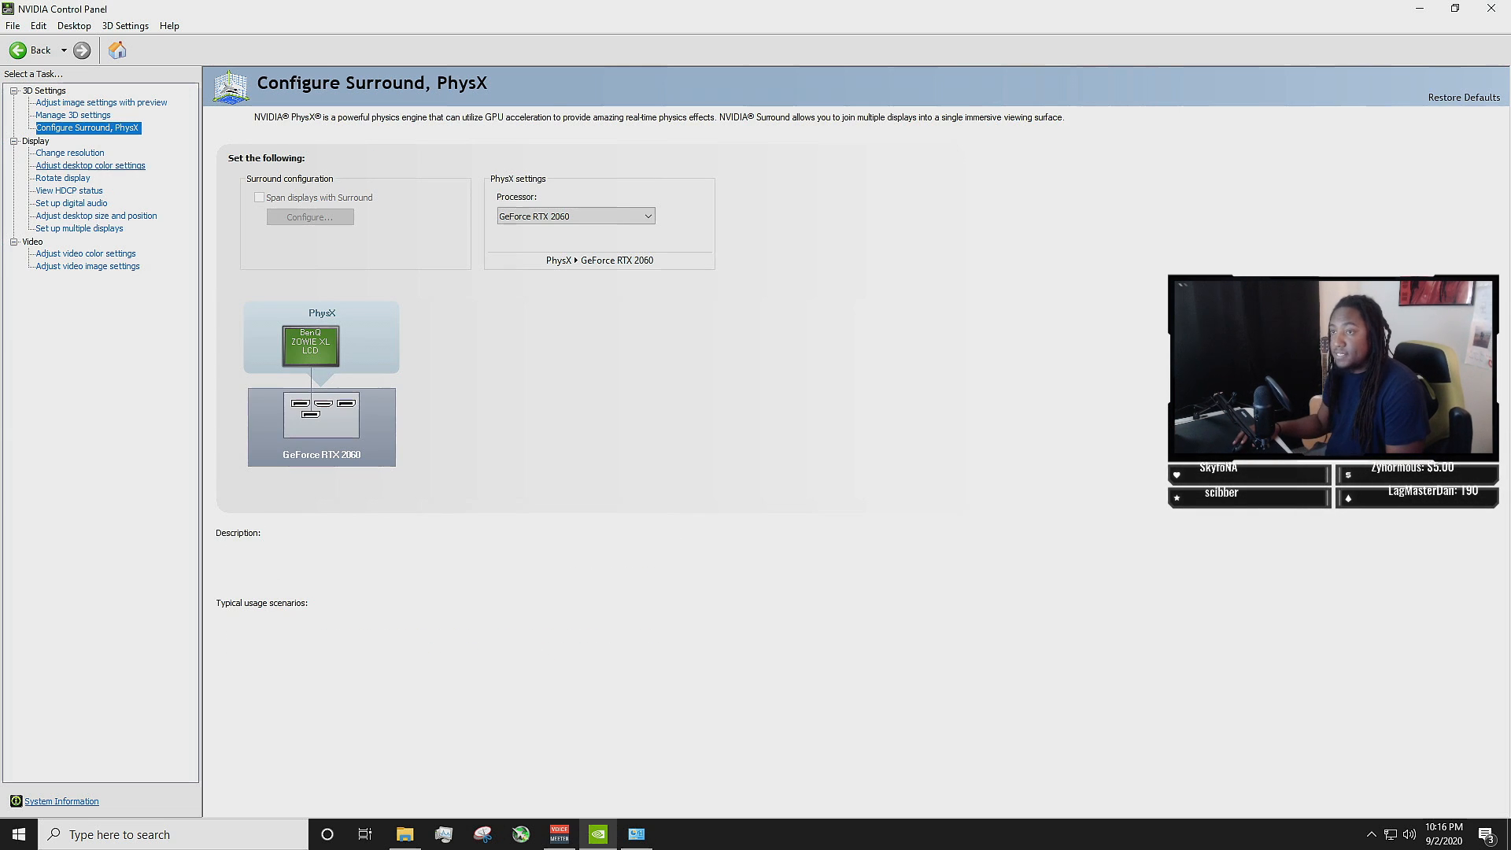
Visit the resolution, desktop color, rotate display and digital audio pages, ending on desktop size and position.
click(69, 153)
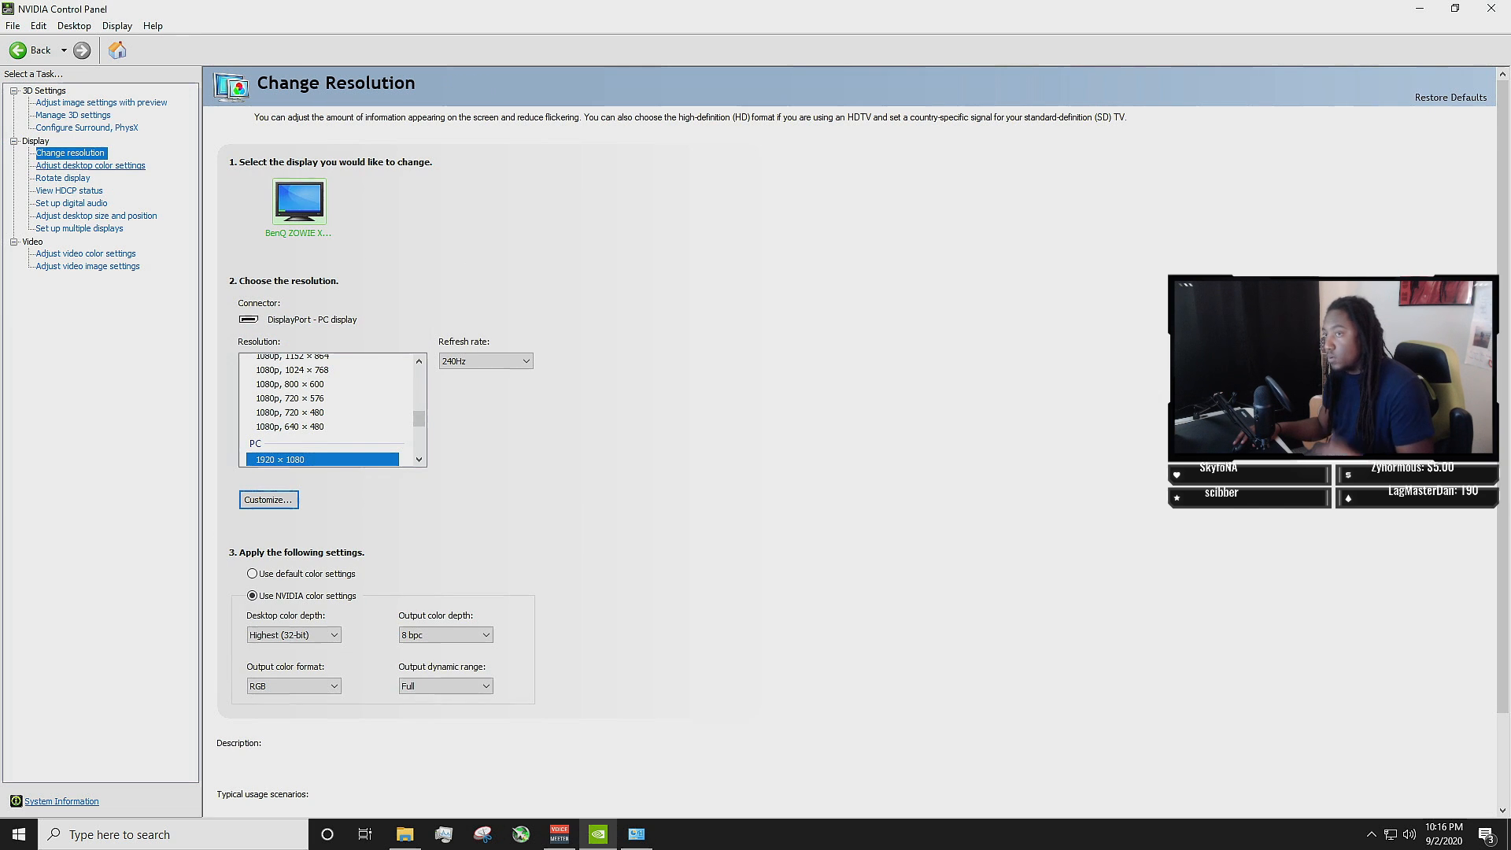
click(90, 165)
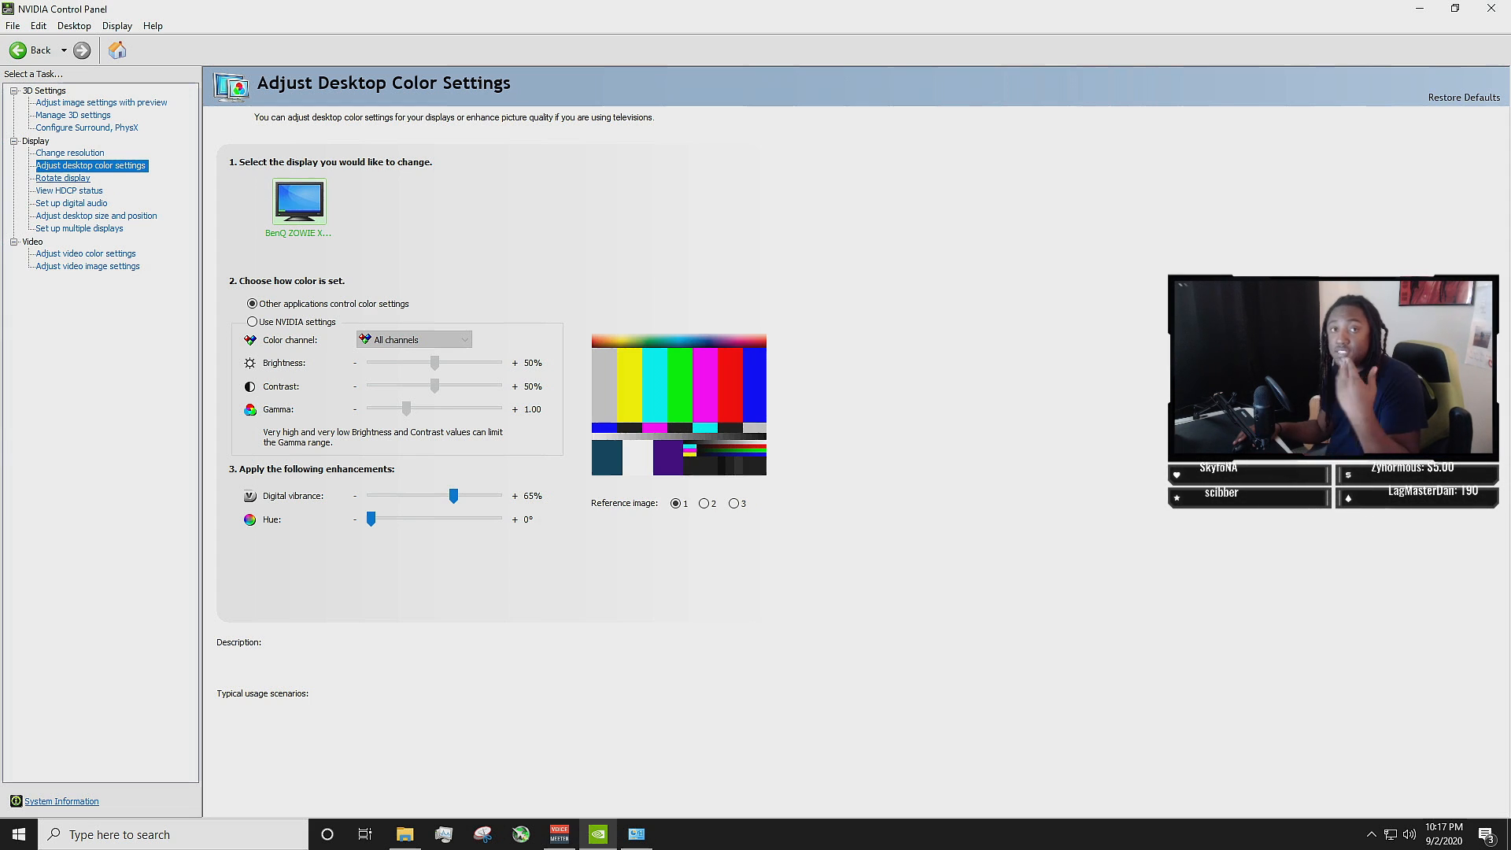
click(63, 178)
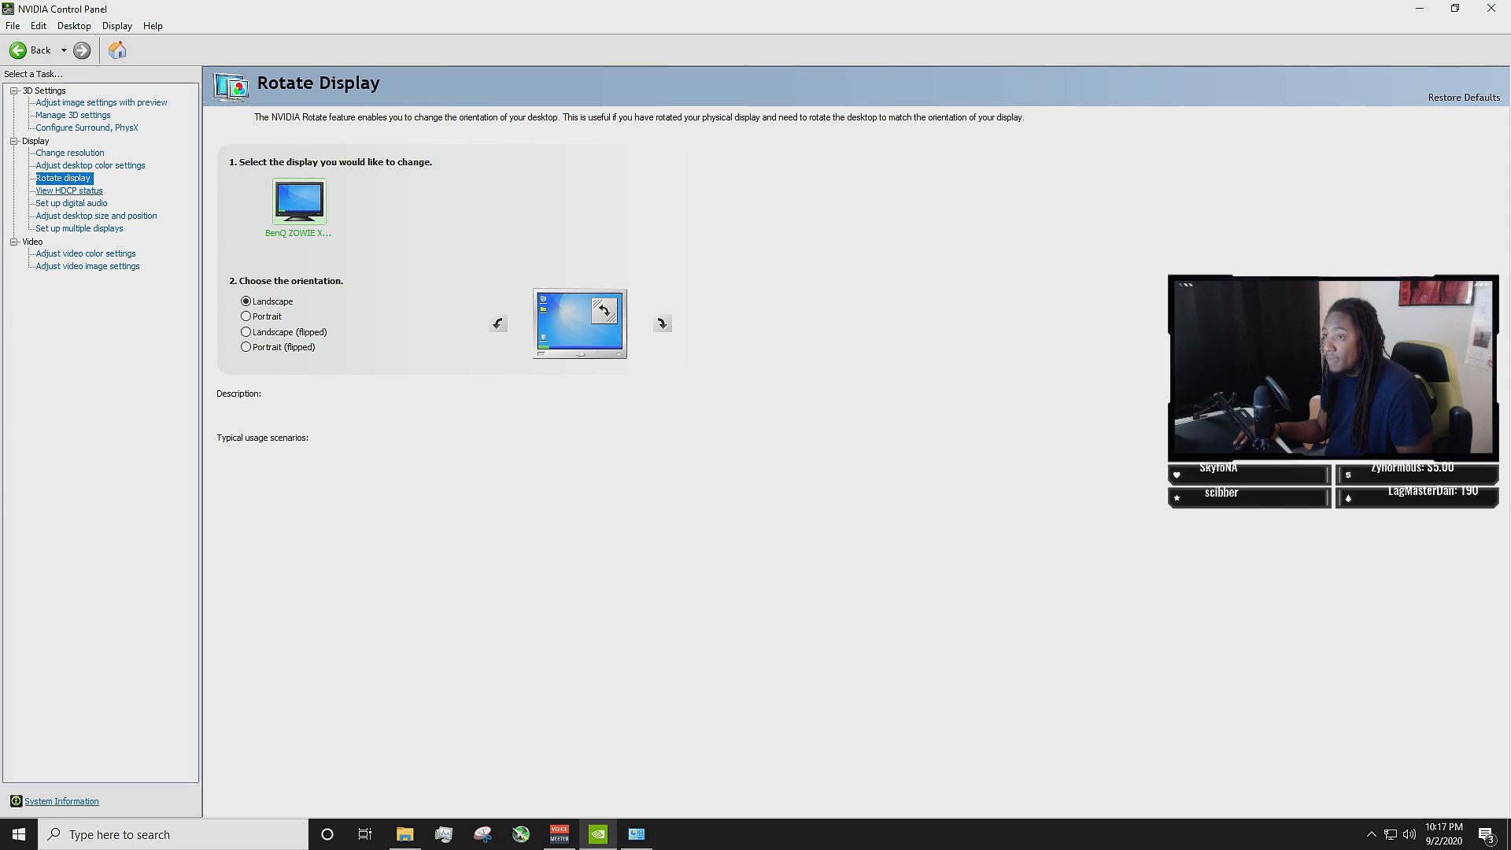
click(63, 203)
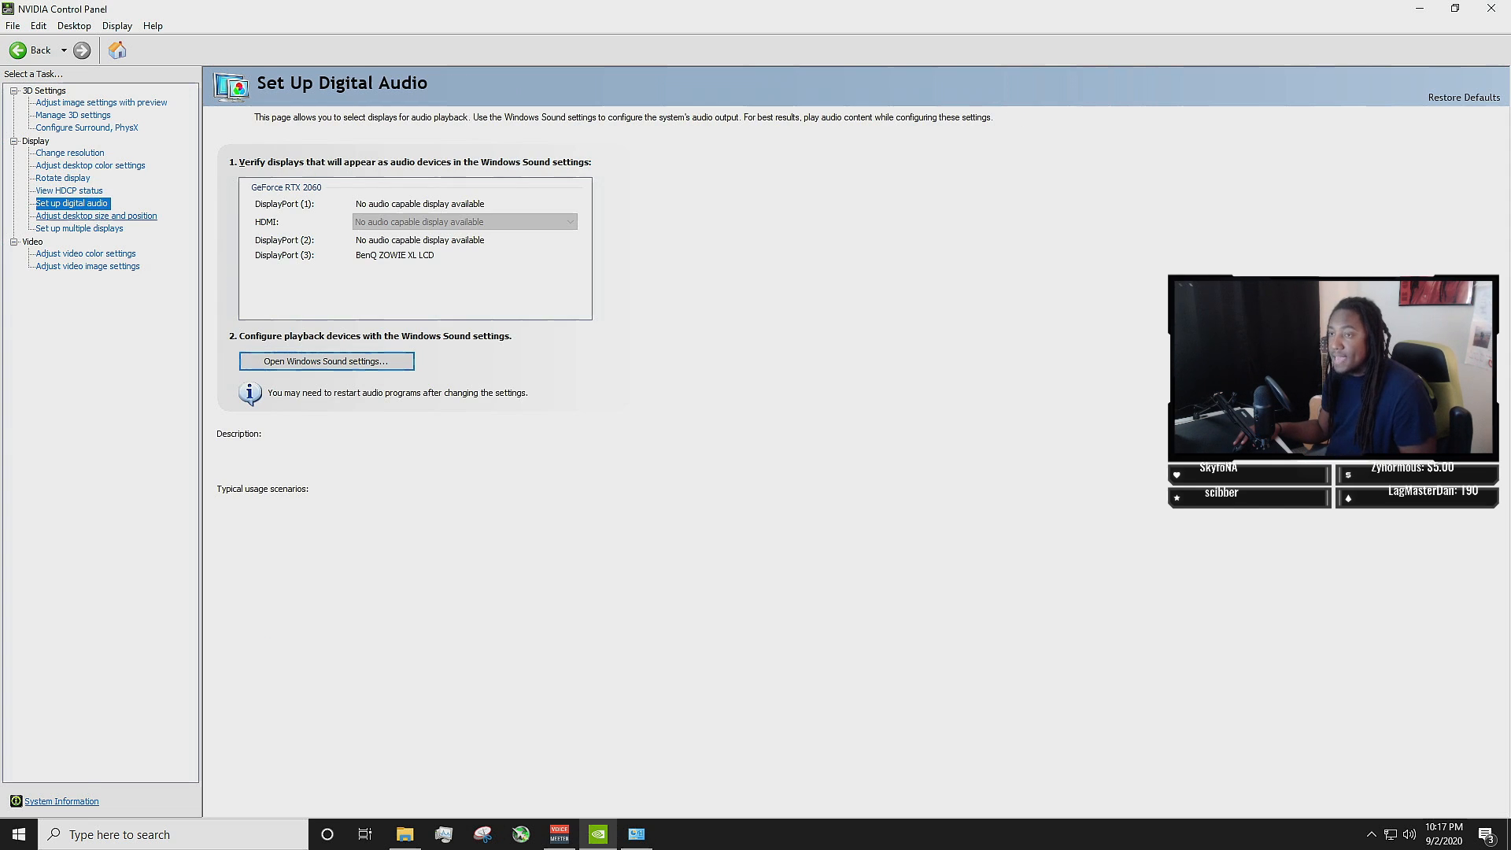
click(91, 215)
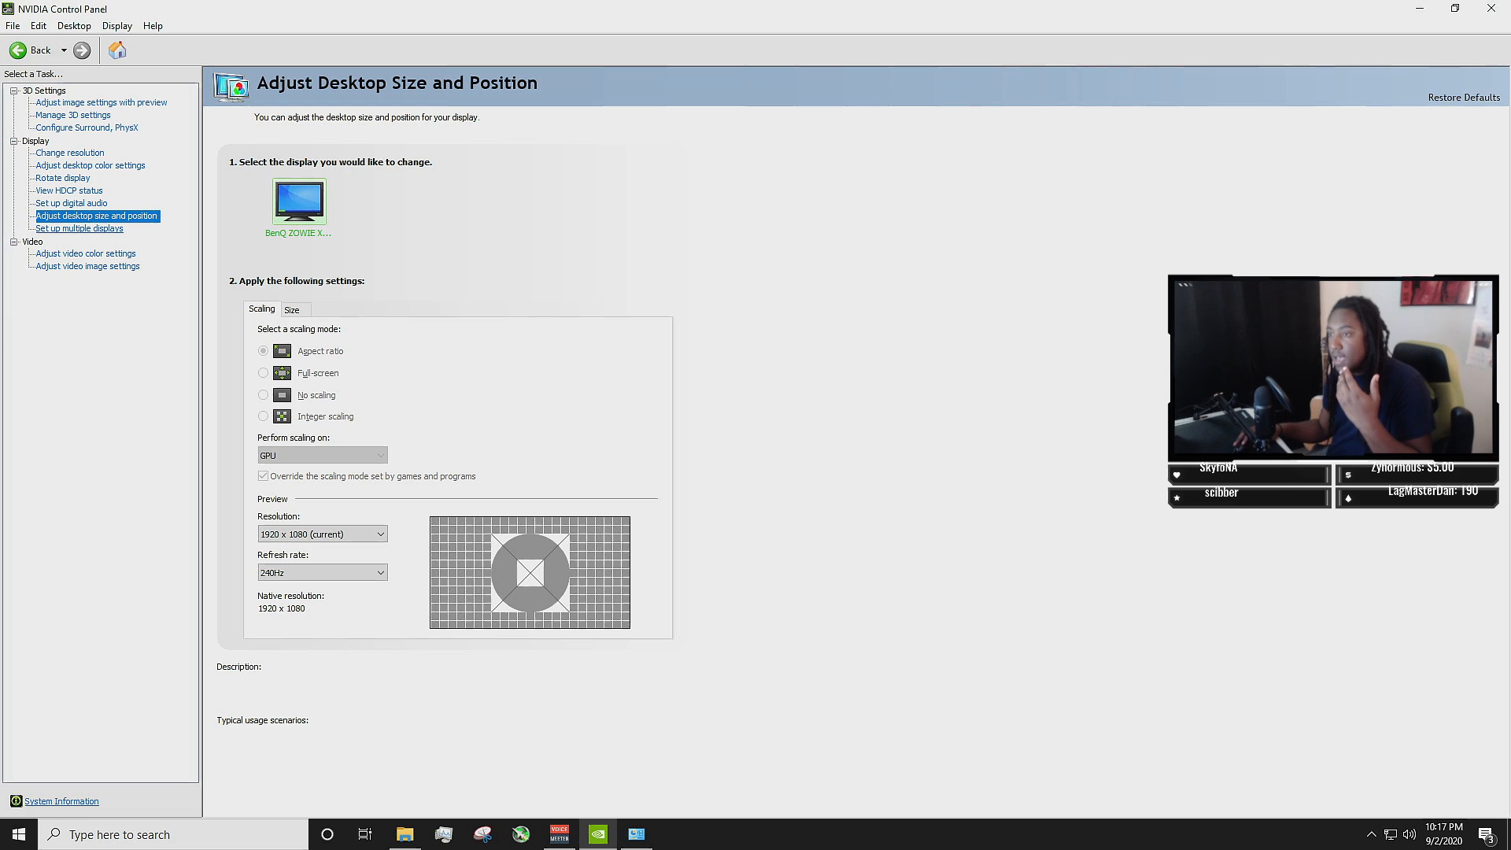